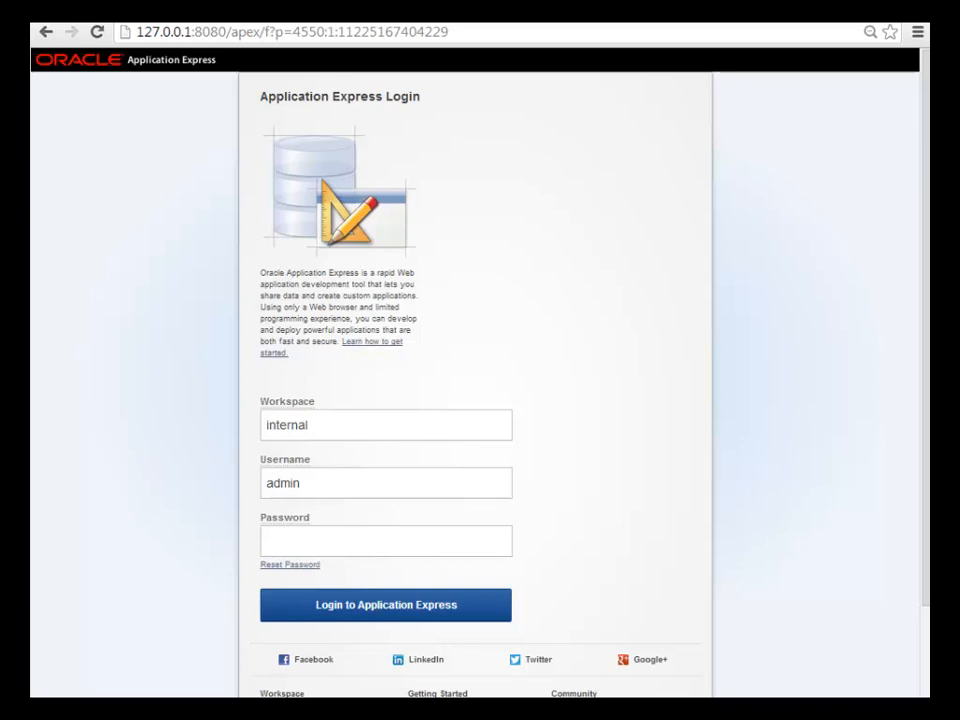
- Point the browser at 127.0.0.1:8080/apex/ and log in as the instance administrator
{"action": "double_click", "coordinate": [300, 31]}
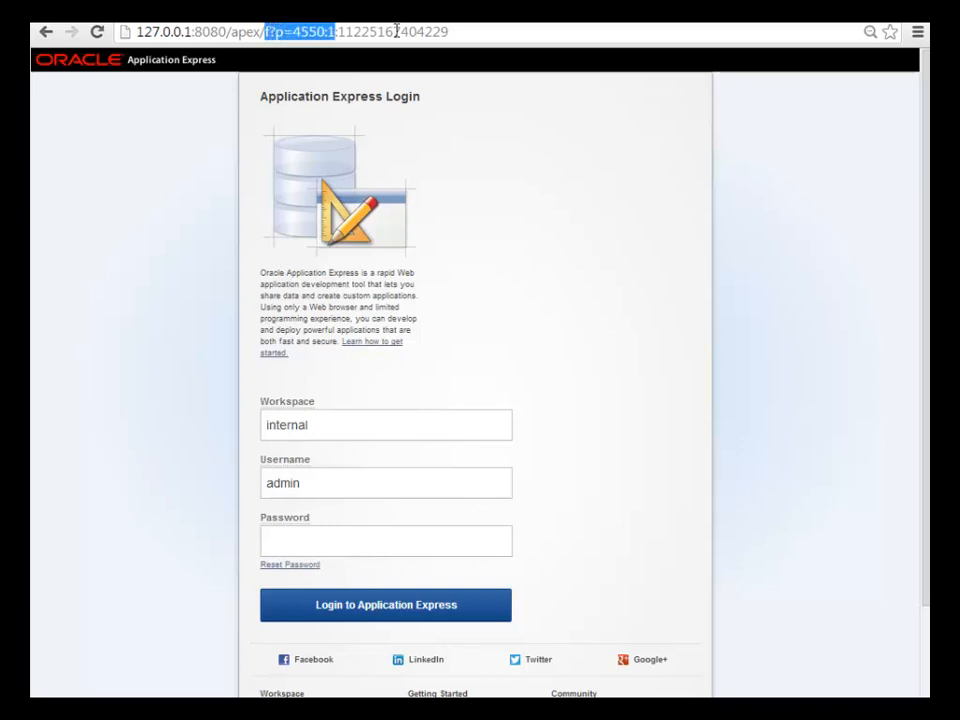
{"action": "type", "text": "127.0.0.1:8080/apex/"}
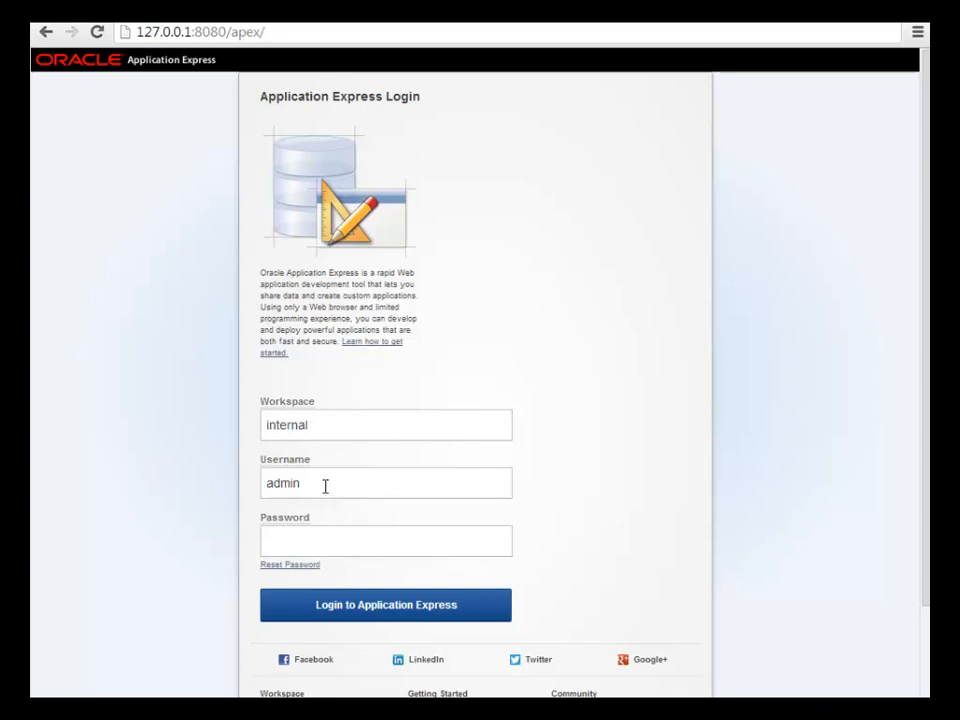
{"action": "mouse_move", "coordinate": [324, 424]}
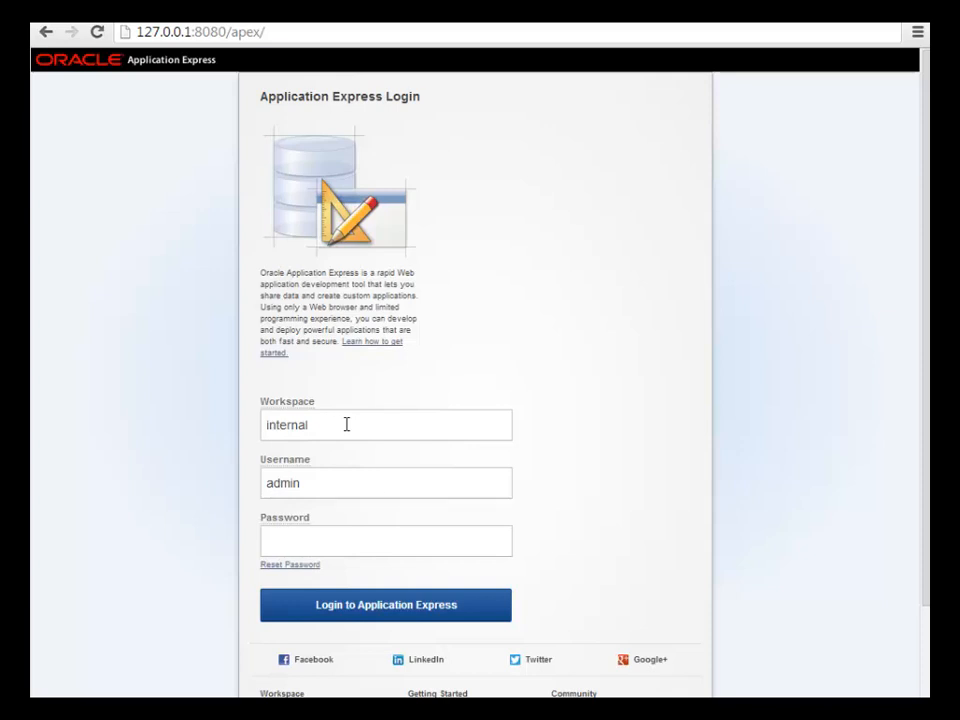
{"action": "mouse_move", "coordinate": [363, 425]}
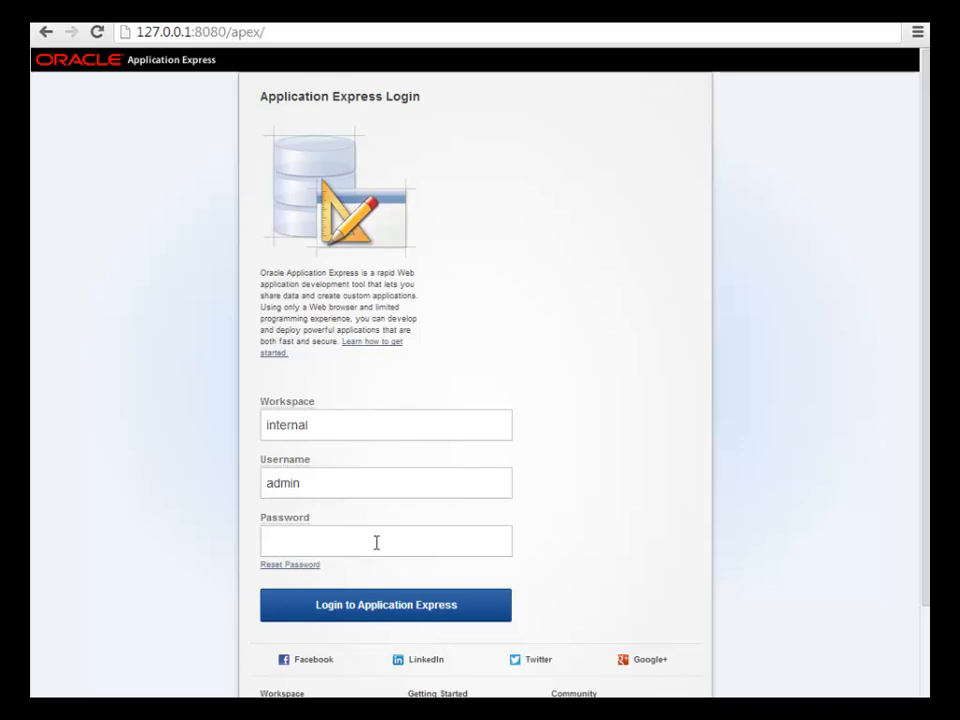
{"action": "left_click", "coordinate": [385, 604]}
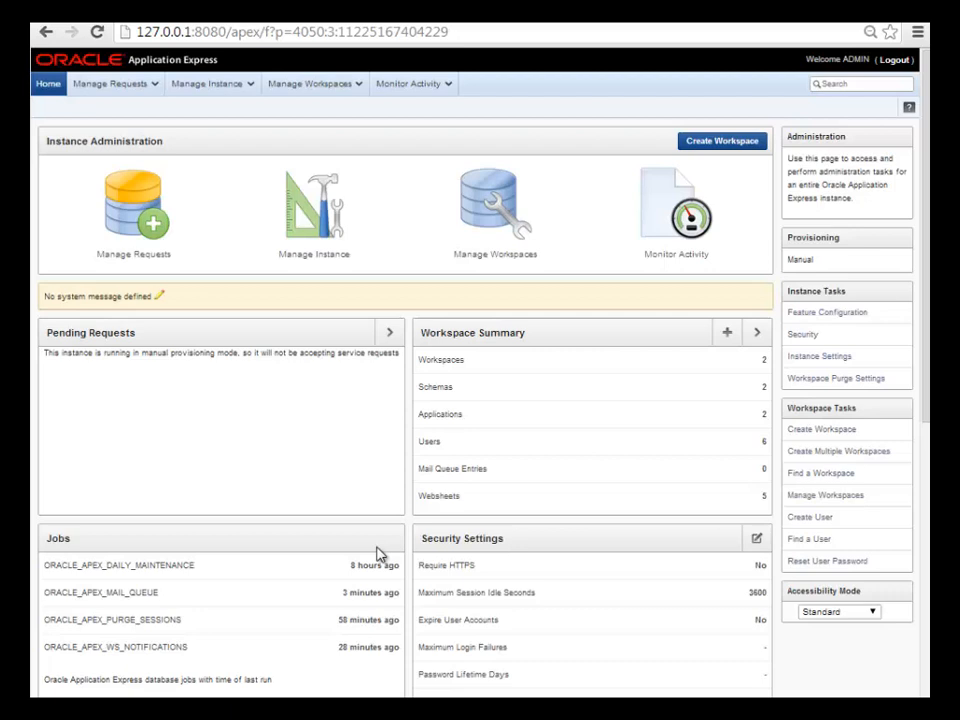
{"action": "mouse_move", "coordinate": [500, 225]}
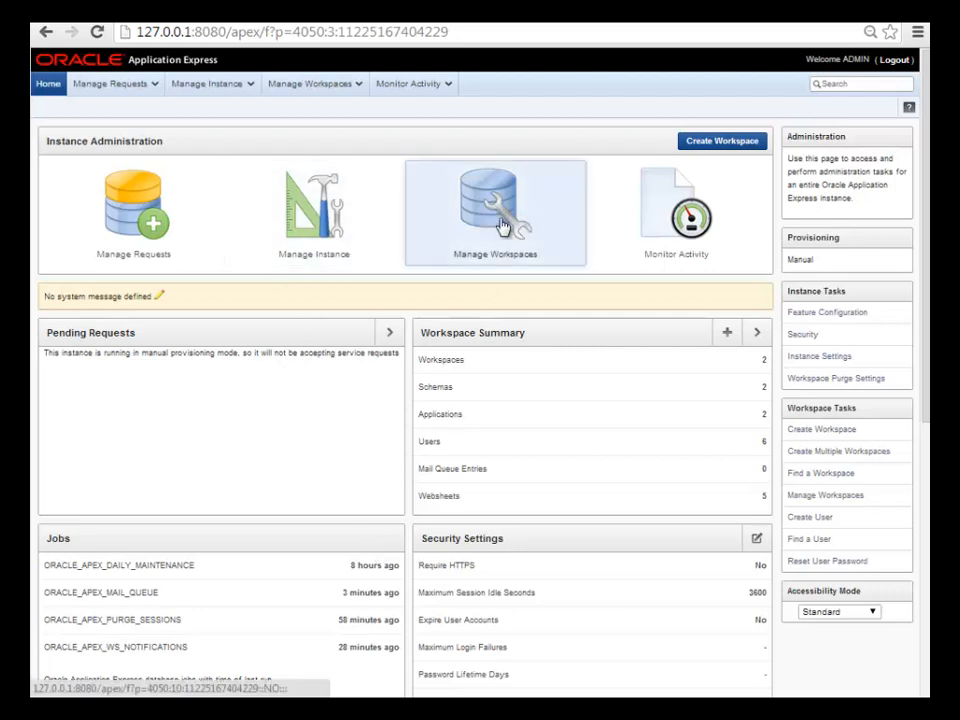
{"action": "mouse_move", "coordinate": [500, 225]}
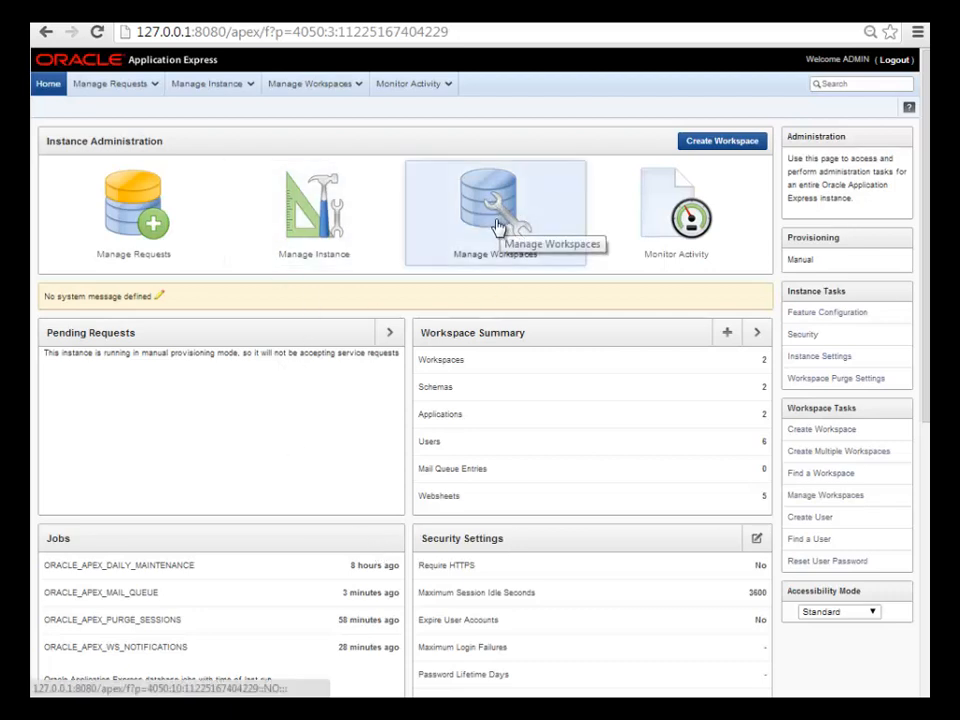
{"action": "mouse_move", "coordinate": [485, 210]}
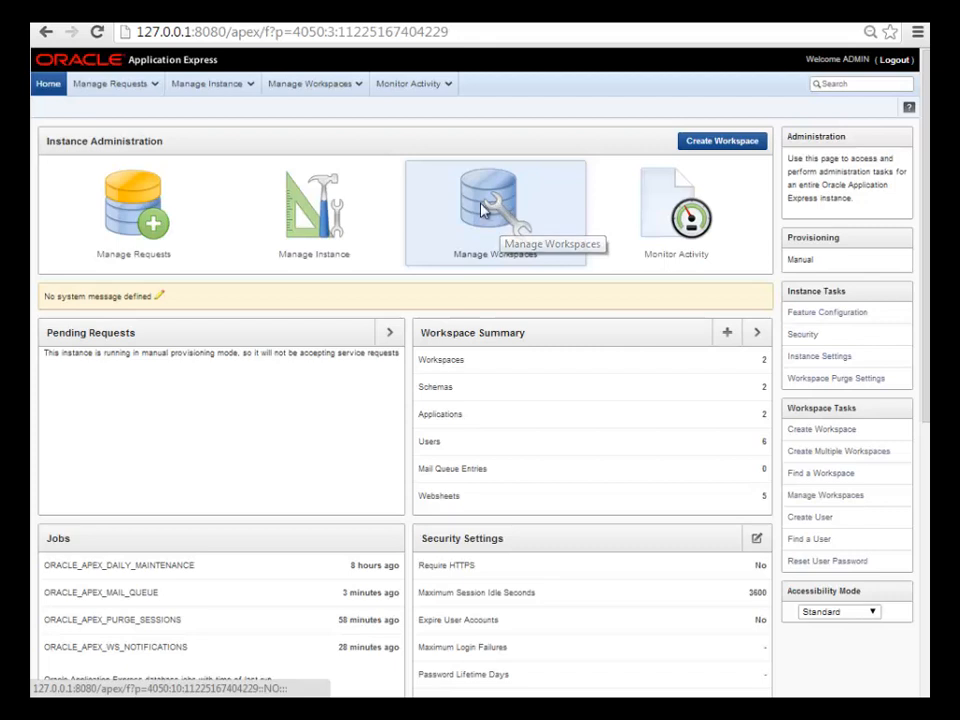
- From Manage Workspaces, start a workspace named teams_tutorial and advance to the schema step
{"action": "left_click", "coordinate": [495, 200]}
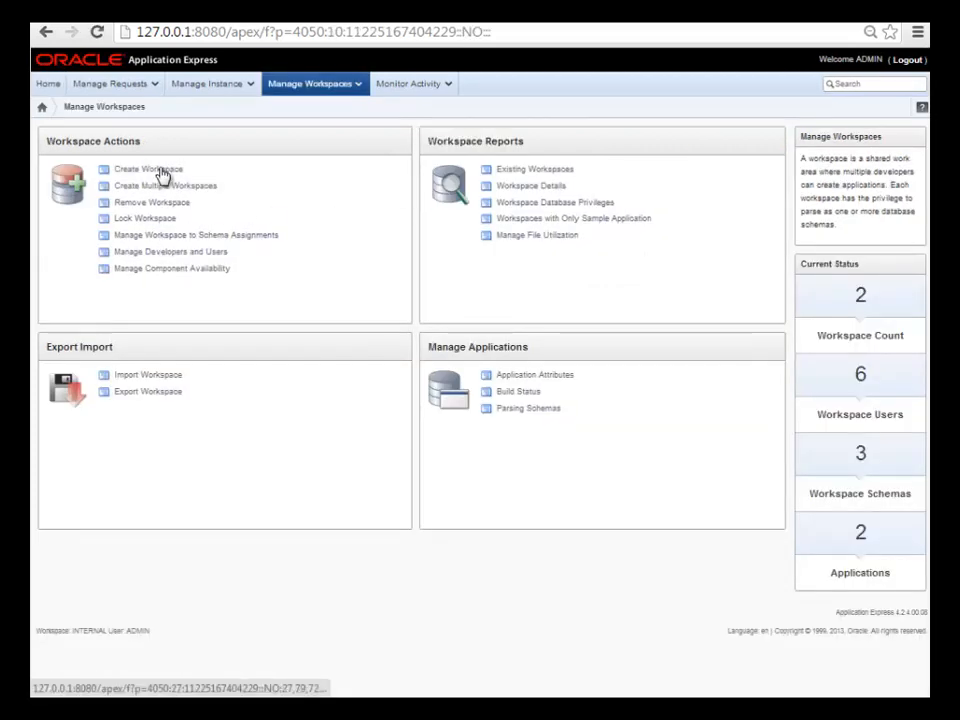
{"action": "left_click", "coordinate": [147, 168]}
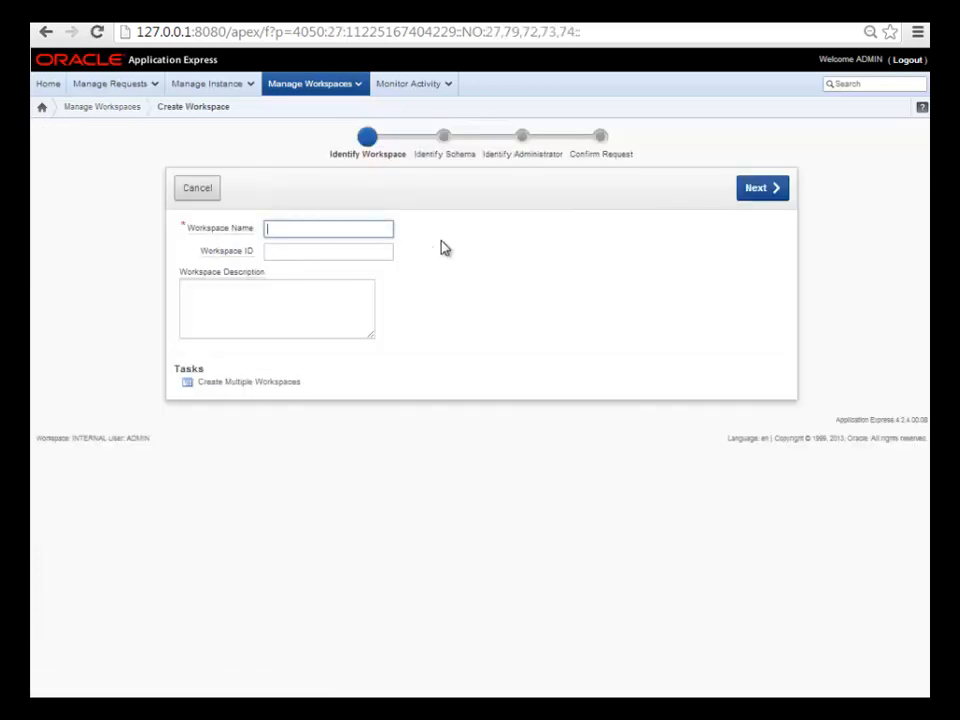
{"action": "type", "text": "te"}
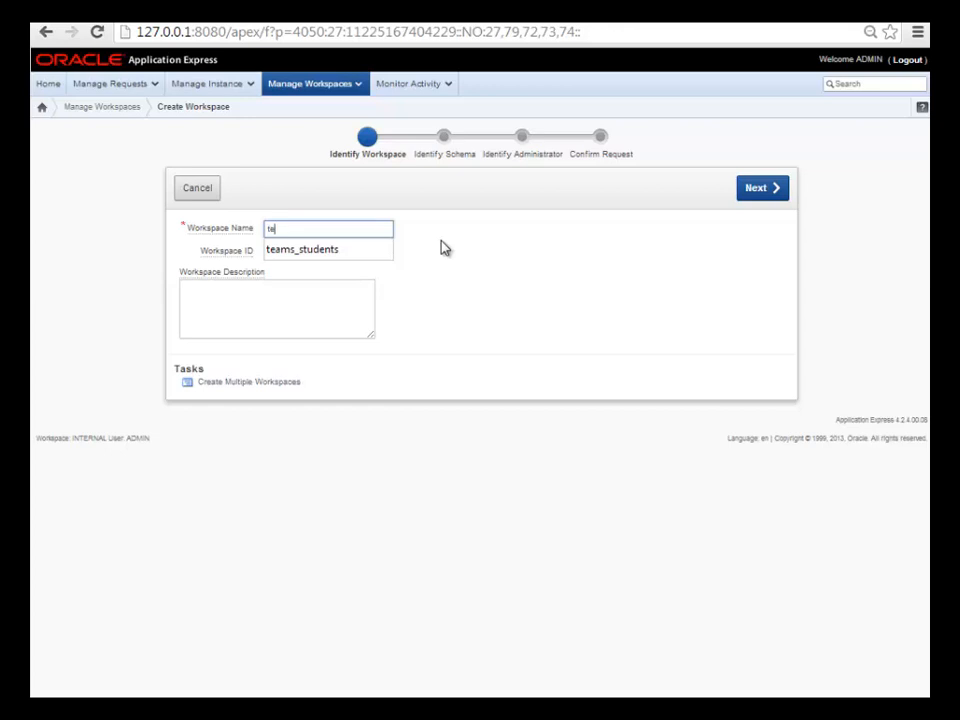
{"action": "type", "text": "teams_tutorial"}
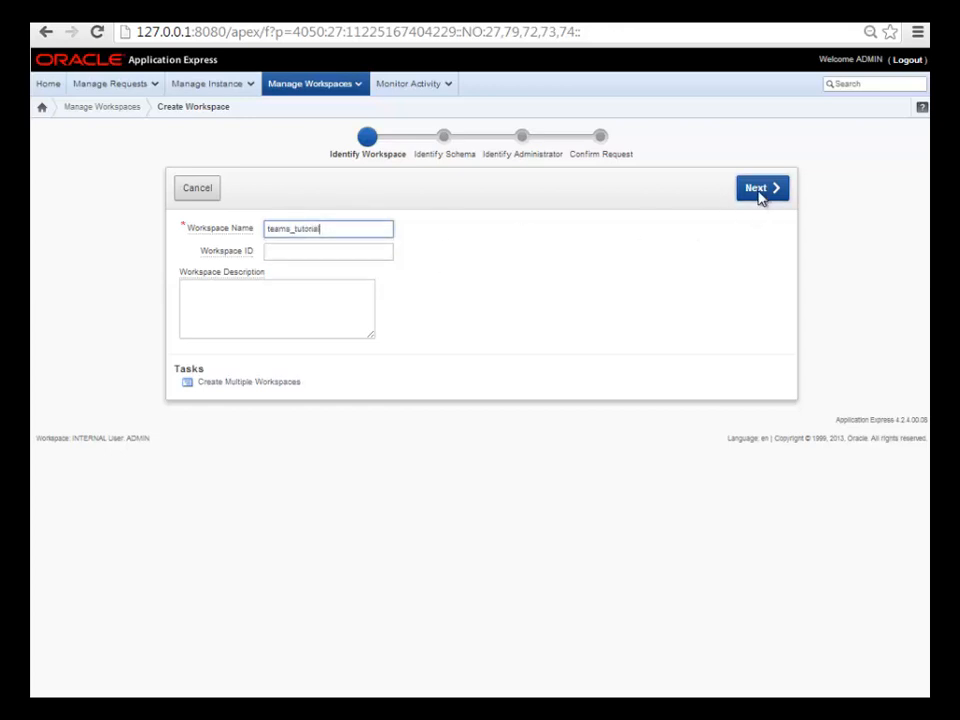
{"action": "left_click", "coordinate": [762, 188]}
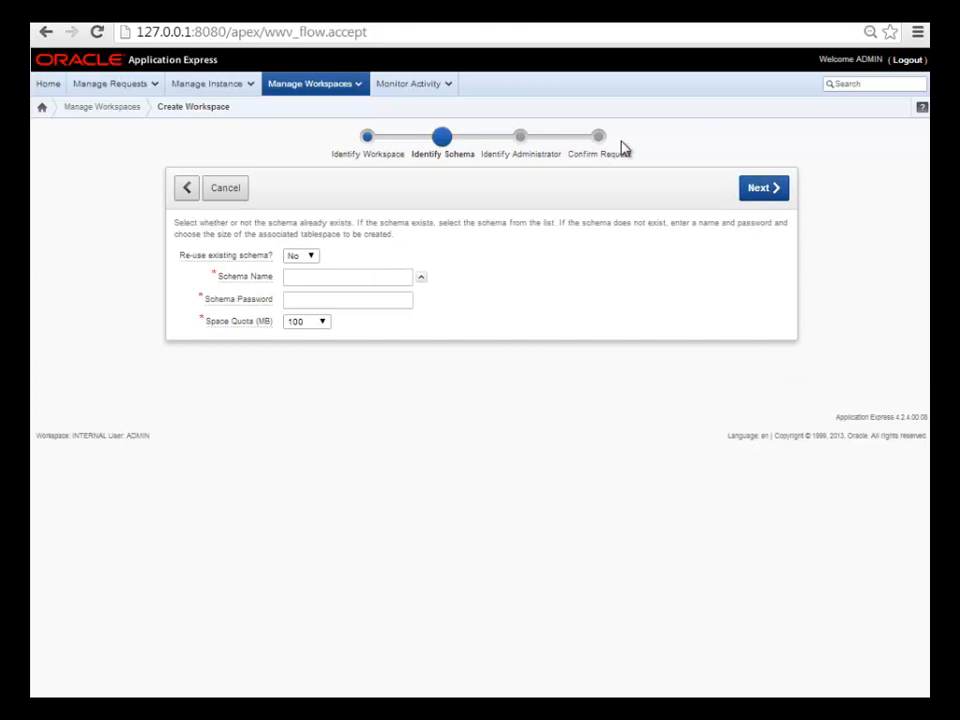
{"action": "mouse_move", "coordinate": [651, 159]}
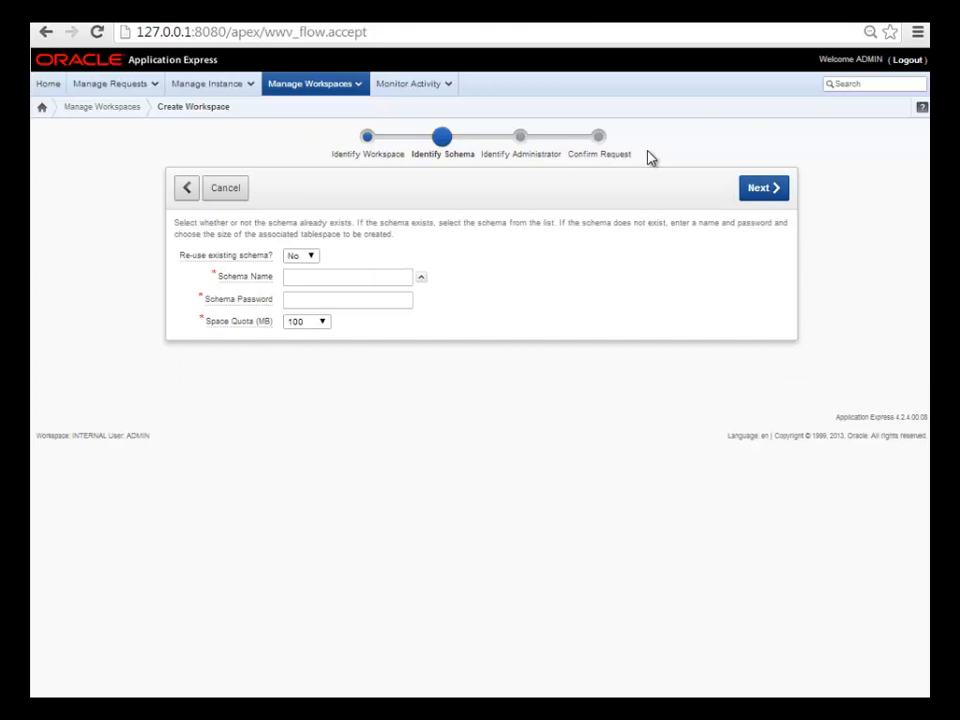
{"action": "mouse_move", "coordinate": [258, 273]}
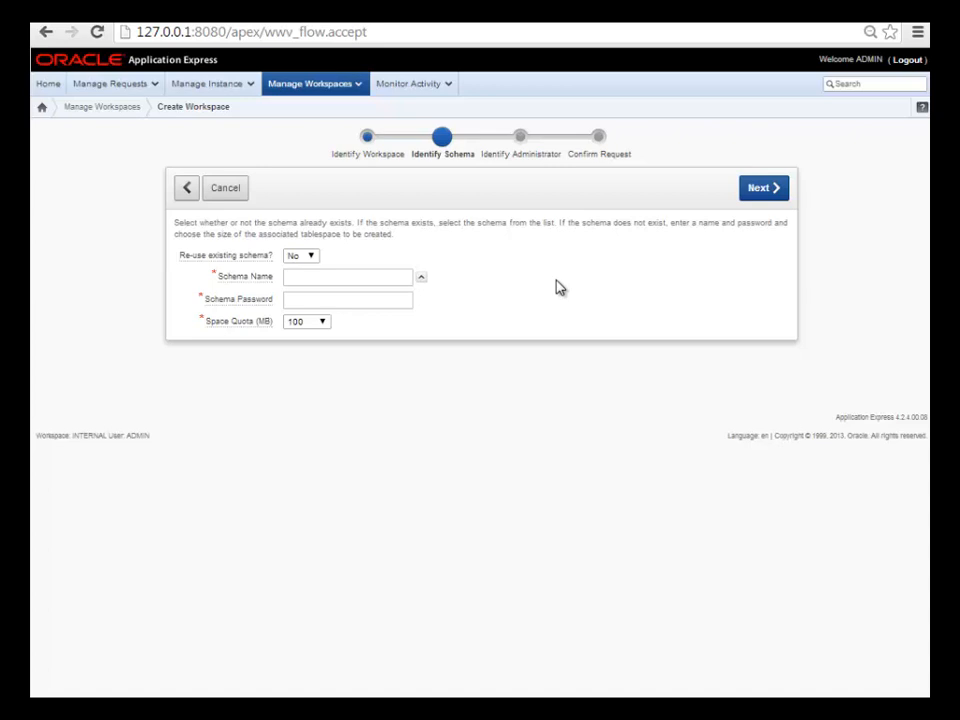
{"action": "mouse_move", "coordinate": [539, 318]}
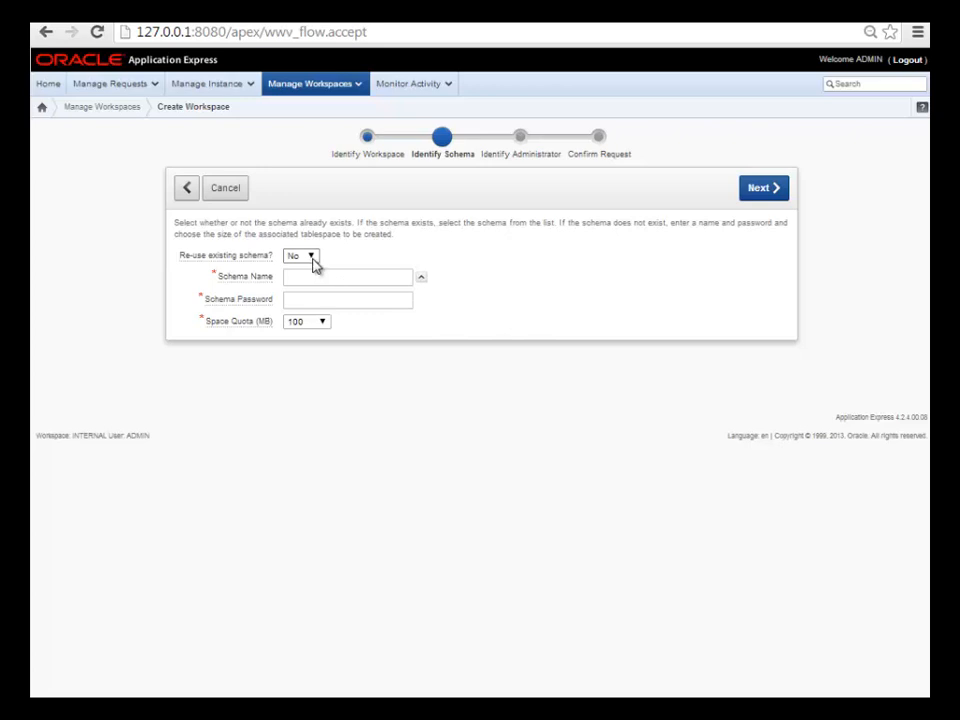
- Create a new teams_tutorial schema with a password and 25 MB quota, then continue
{"action": "left_click", "coordinate": [347, 277]}
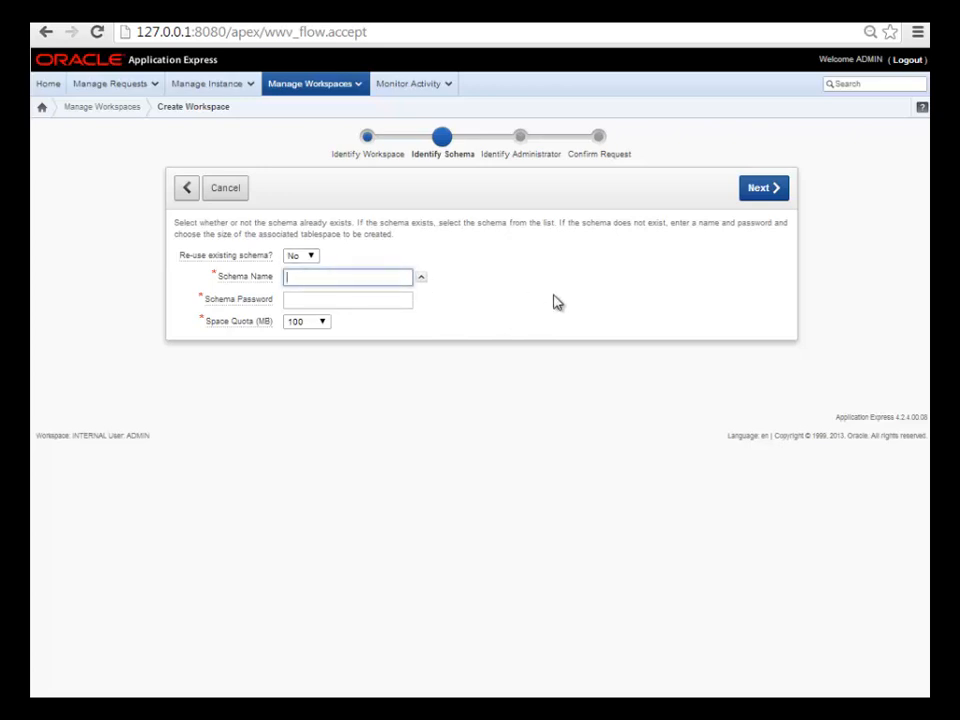
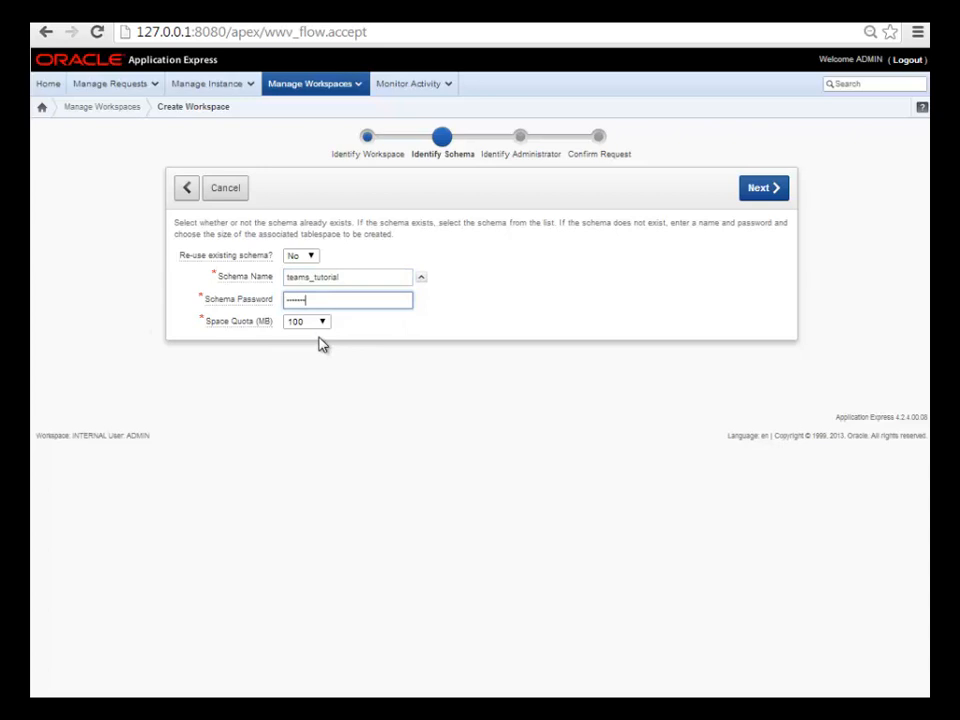
{"action": "left_click", "coordinate": [306, 321]}
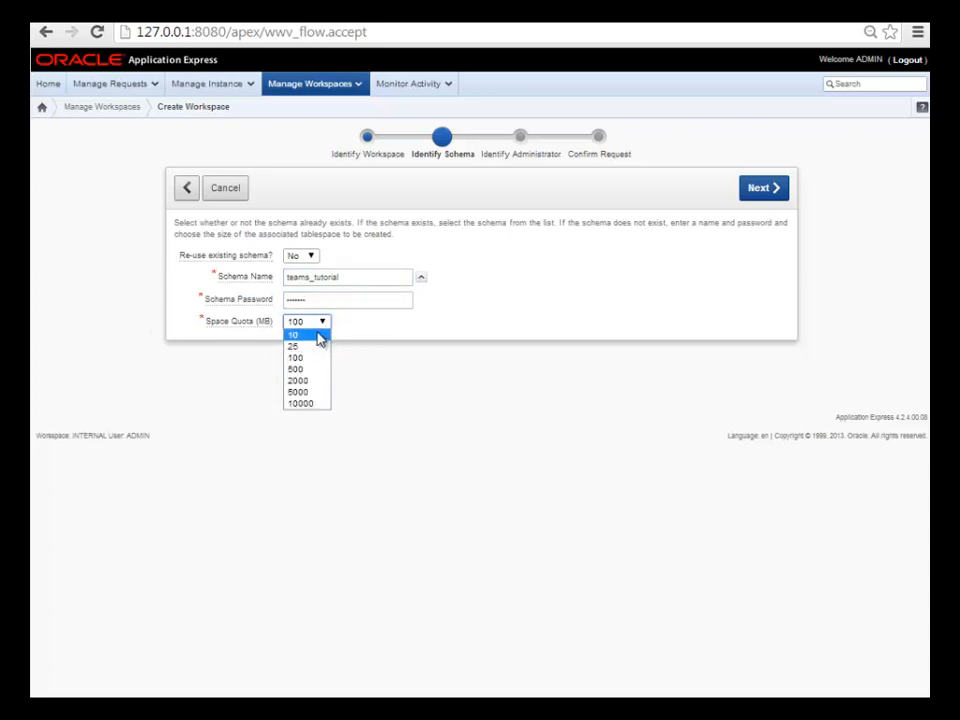
{"action": "mouse_move", "coordinate": [306, 346]}
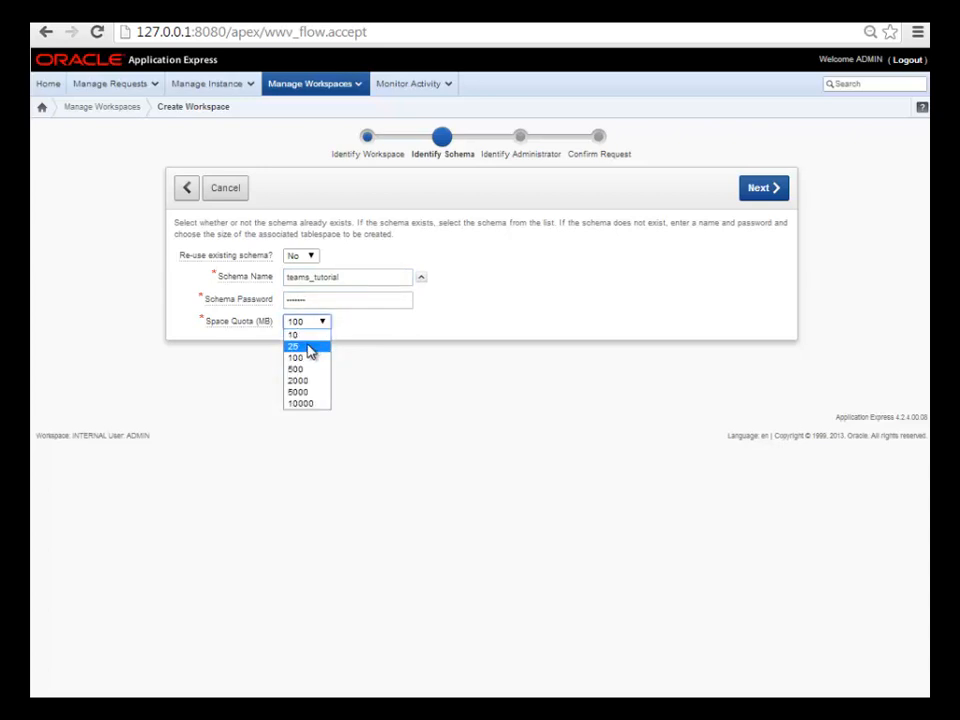
{"action": "left_click", "coordinate": [293, 346]}
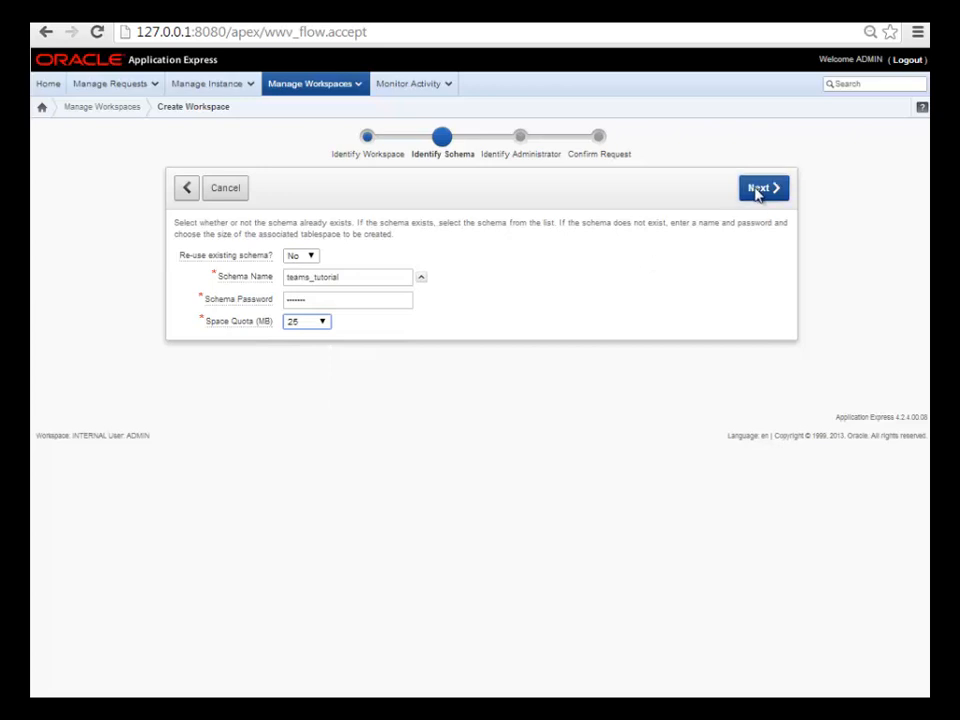
{"action": "left_click", "coordinate": [763, 188]}
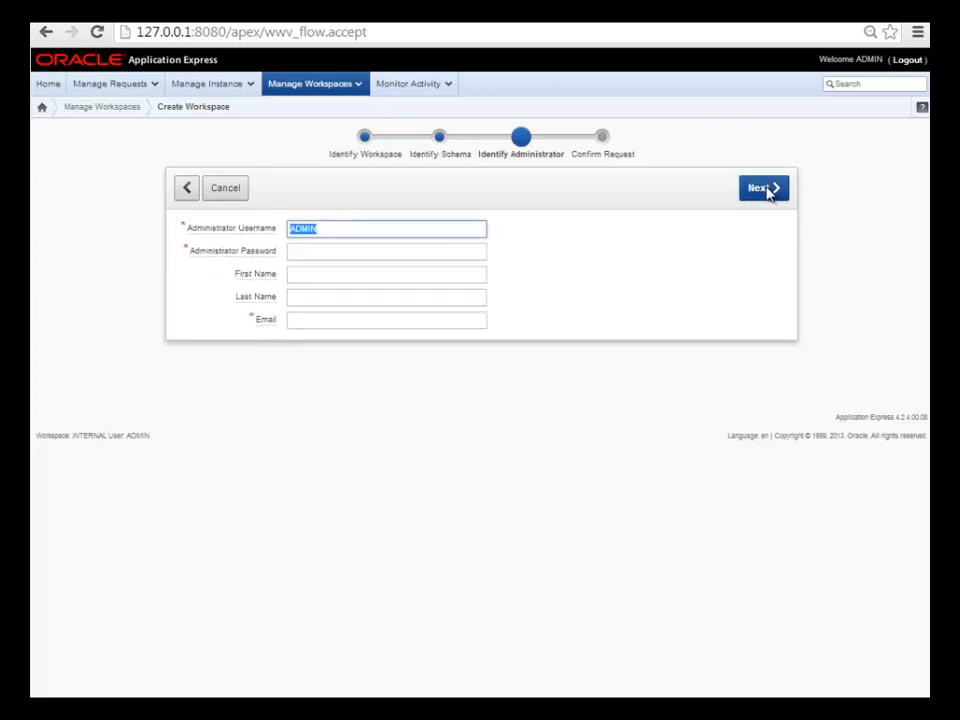
- Enter the administrator username, password, first and last name and email, then continue
{"action": "left_click", "coordinate": [386, 228]}
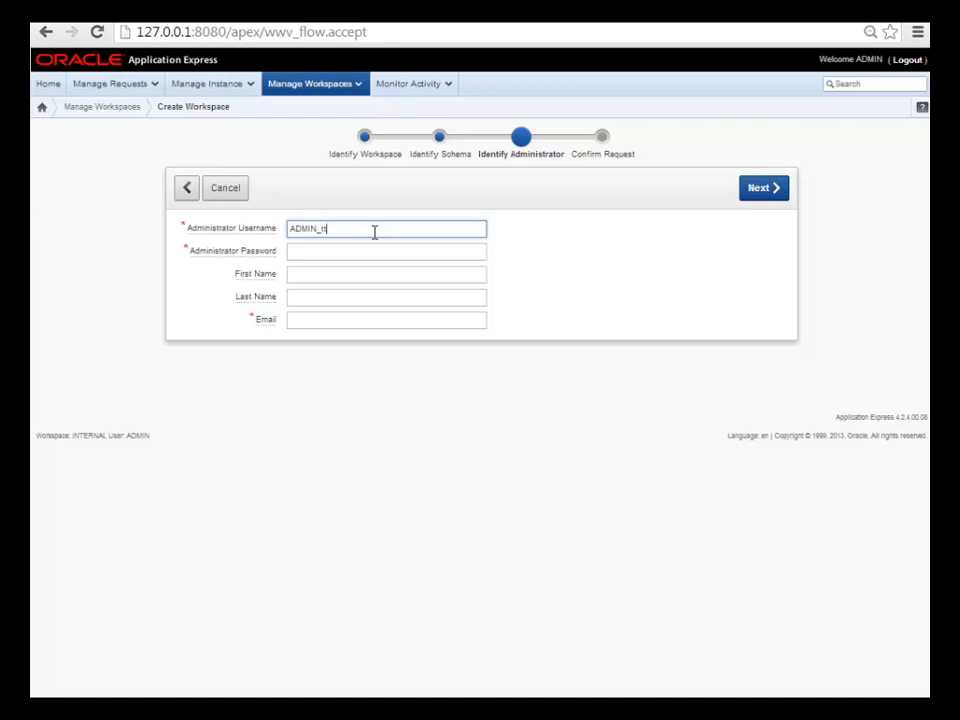
{"action": "left_click", "coordinate": [386, 251]}
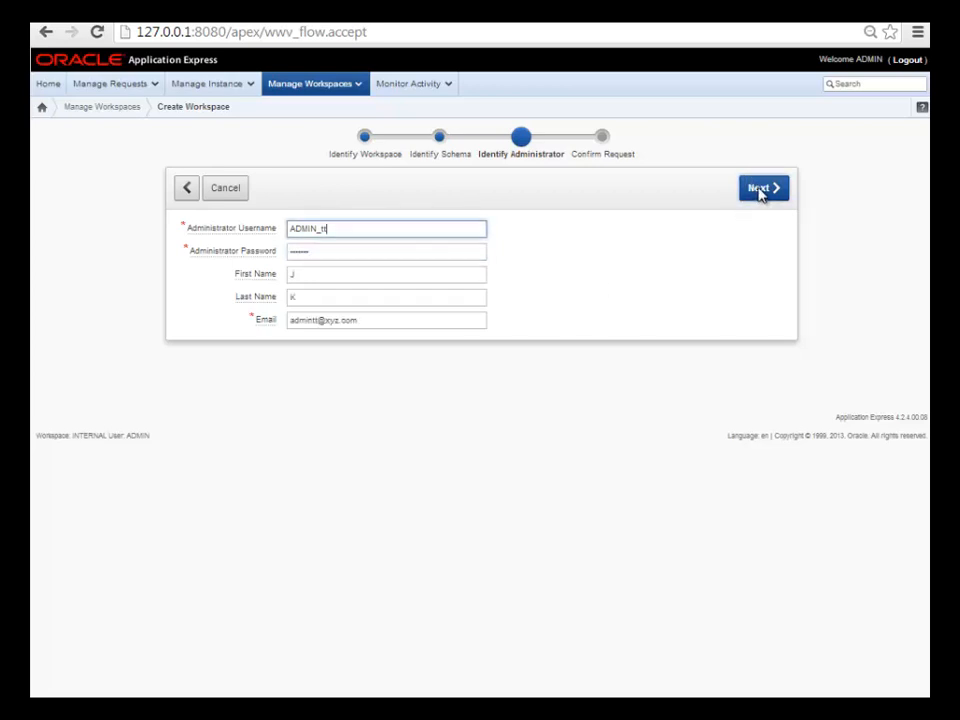
{"action": "left_click", "coordinate": [763, 188]}
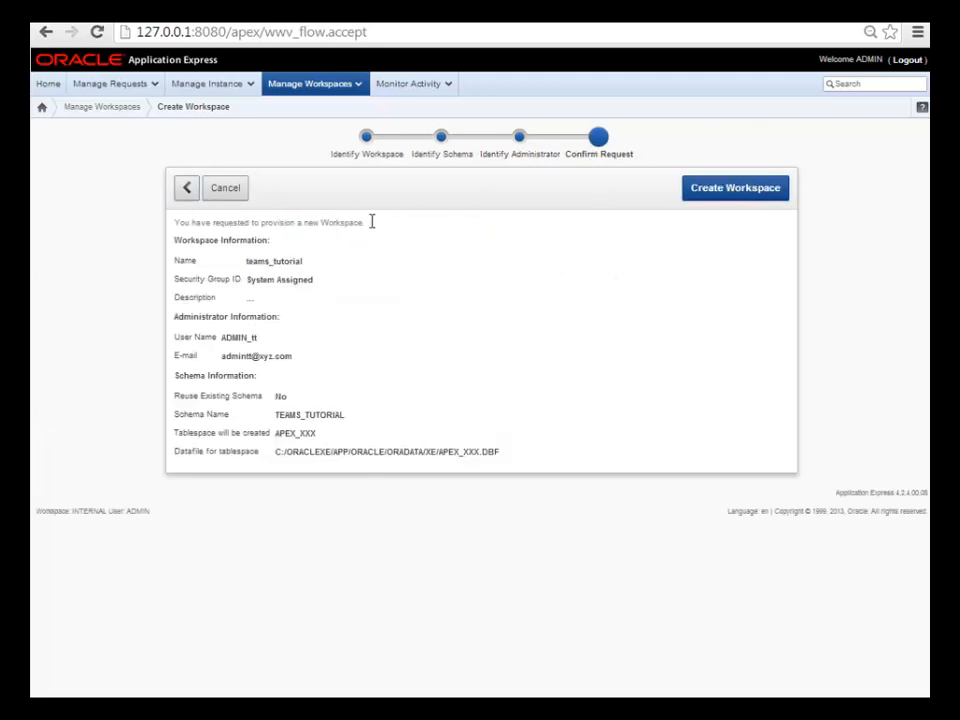
{"action": "mouse_move", "coordinate": [735, 188]}
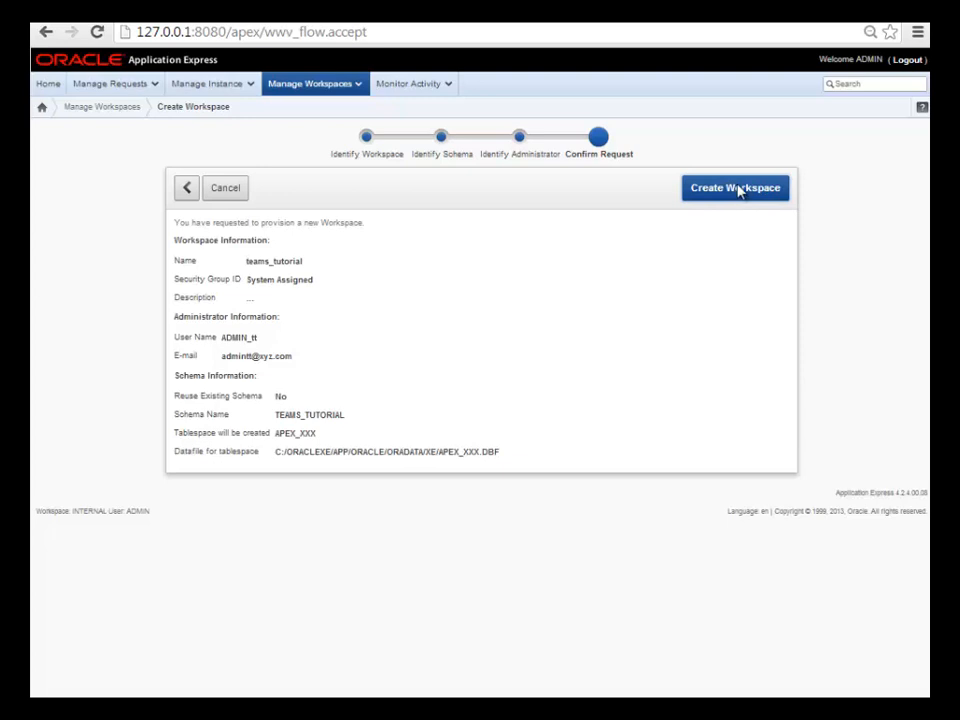
- Submit the confirmed request to create the teams_tutorial workspace
{"action": "left_click", "coordinate": [735, 188]}
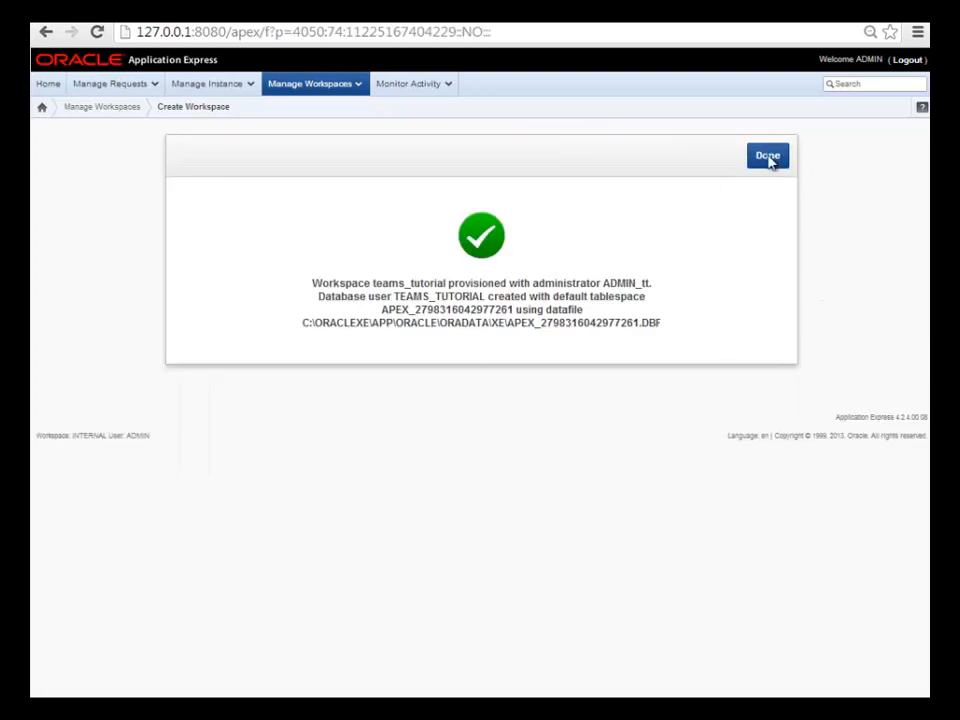
- Dismiss the creation confirmation, log out, and return to the login page
{"action": "left_click", "coordinate": [767, 156]}
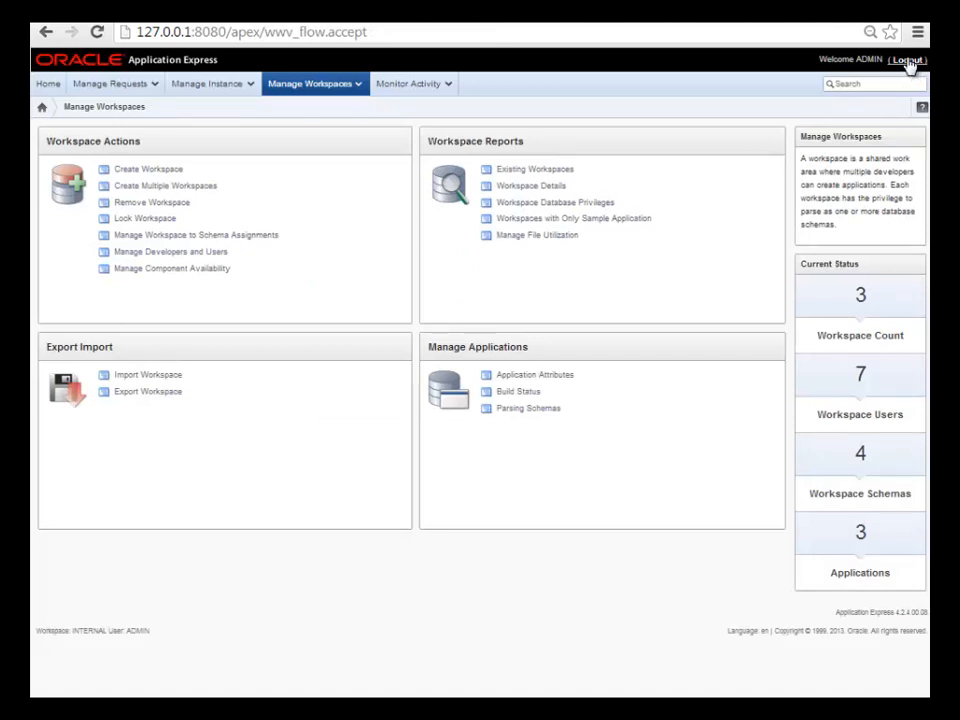
{"action": "left_click", "coordinate": [906, 60]}
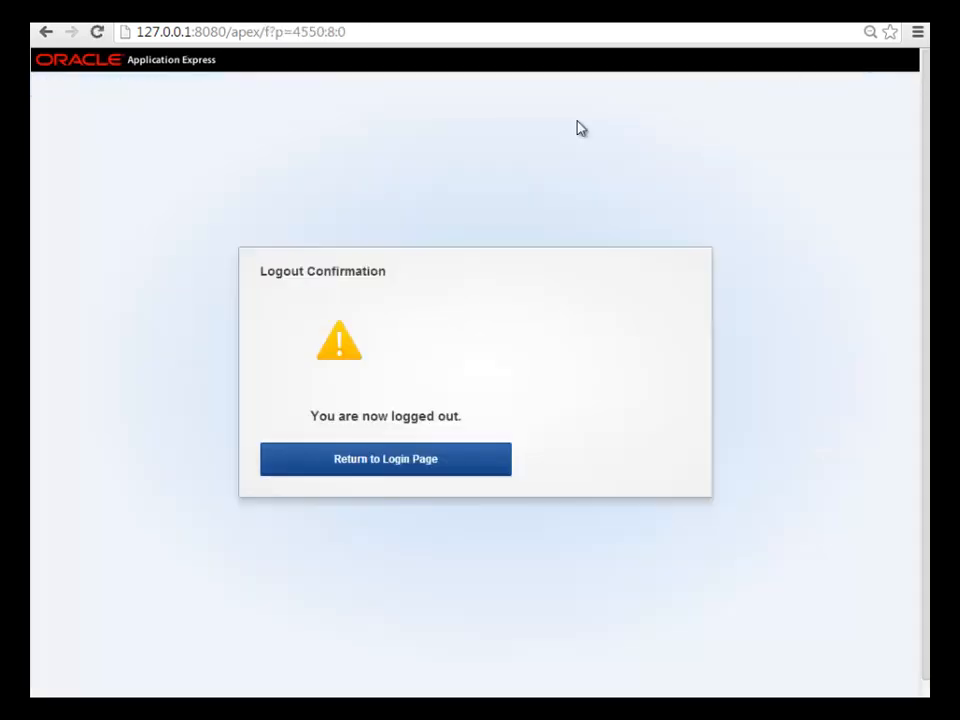
{"action": "left_click", "coordinate": [385, 458]}
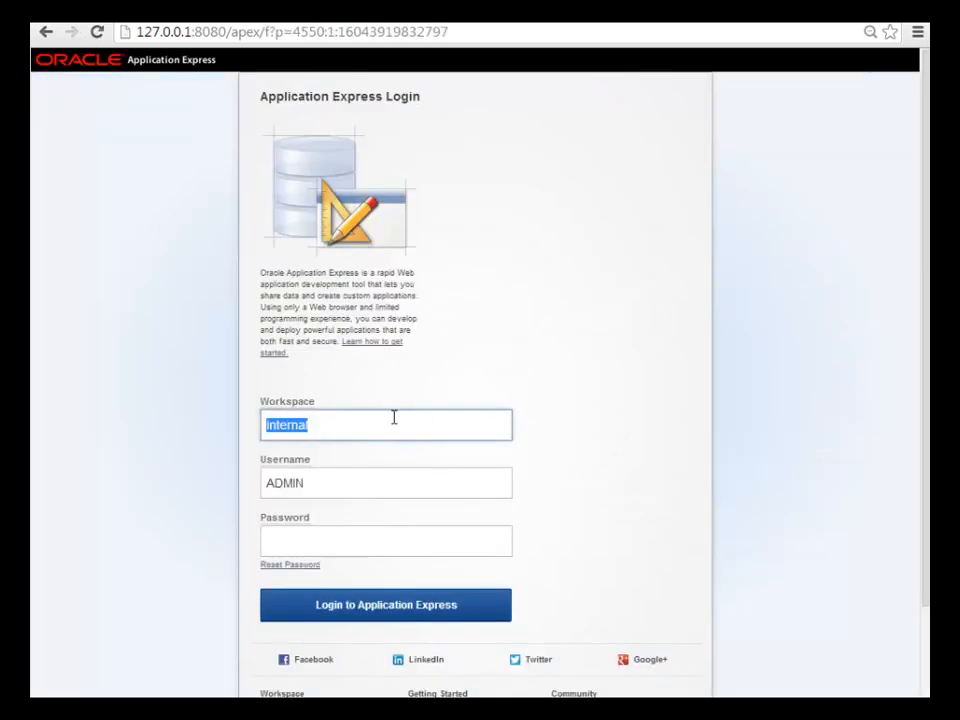
- Log in to teams_tutorial as ADMIN_TT and begin the Change Password form
{"action": "type", "text": "teams_tutori"}
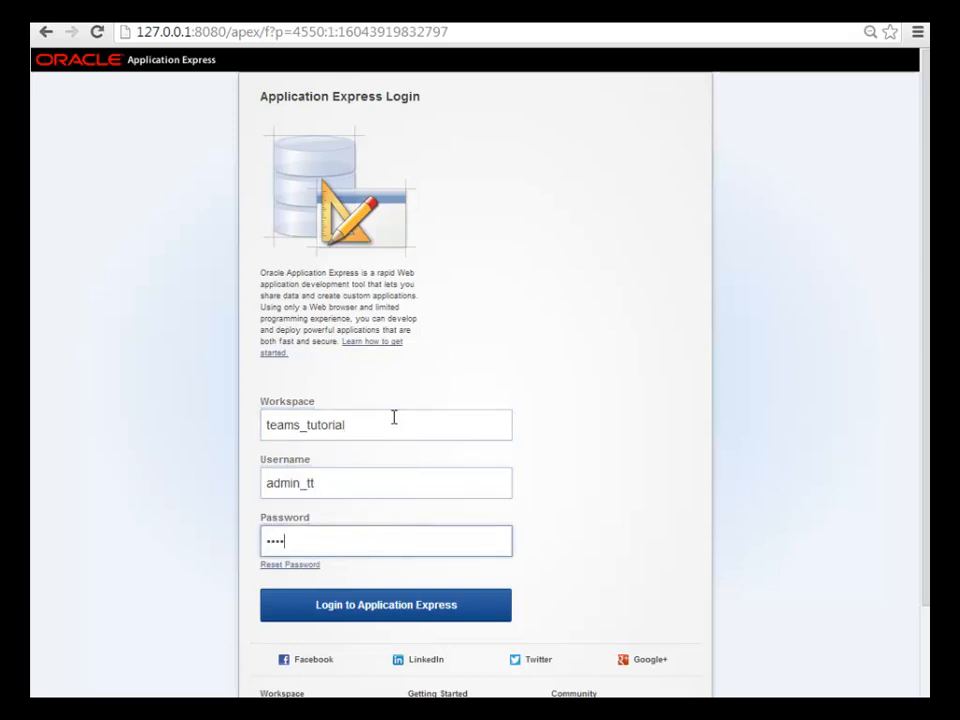
{"action": "left_click", "coordinate": [385, 604]}
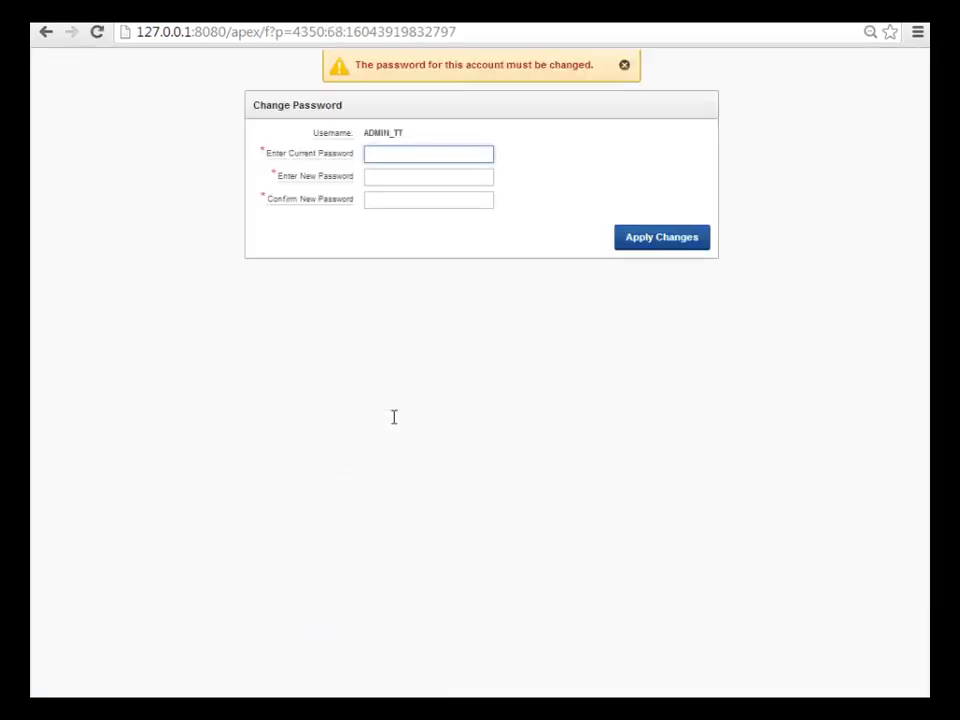
{"action": "left_click", "coordinate": [428, 154]}
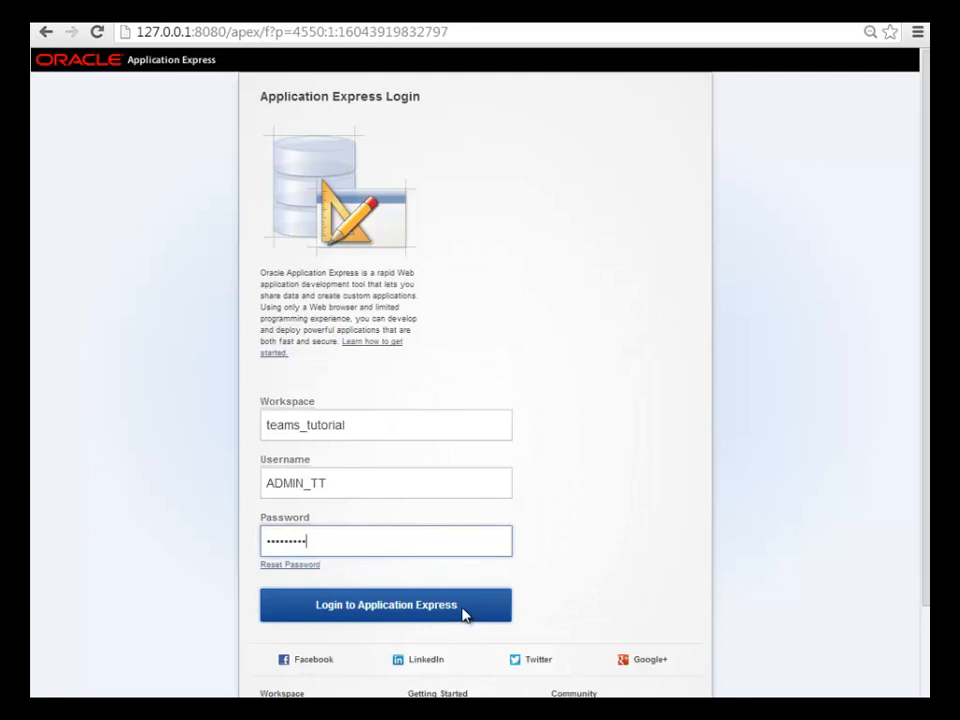
- Log in with the new ADMIN_TT password and open Administration's Manage Users and Groups
{"action": "left_click", "coordinate": [385, 604]}
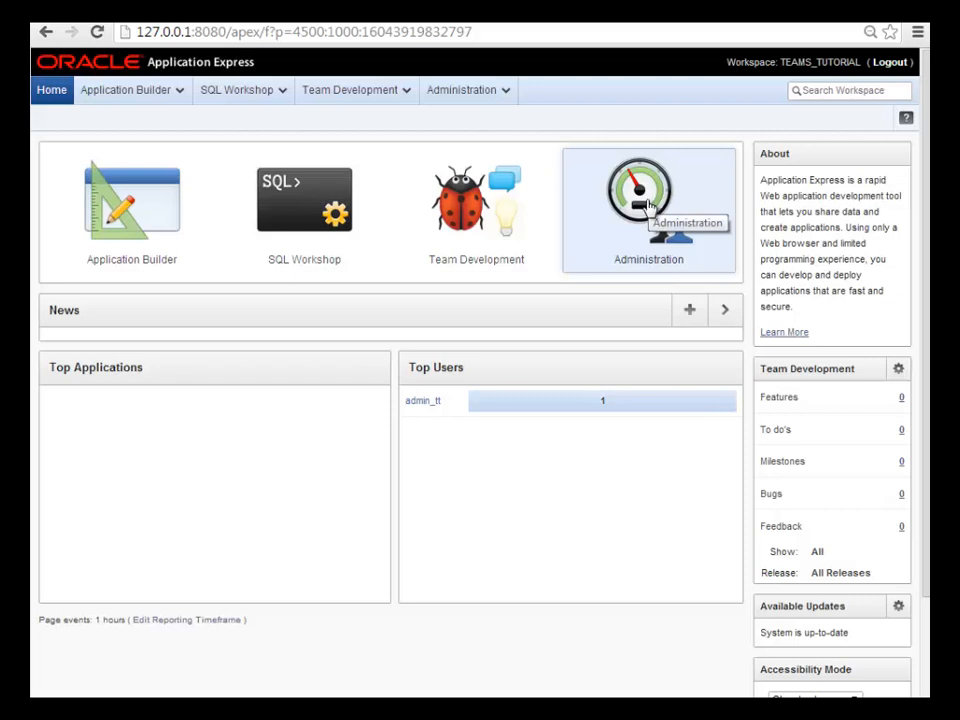
{"action": "left_click", "coordinate": [648, 200]}
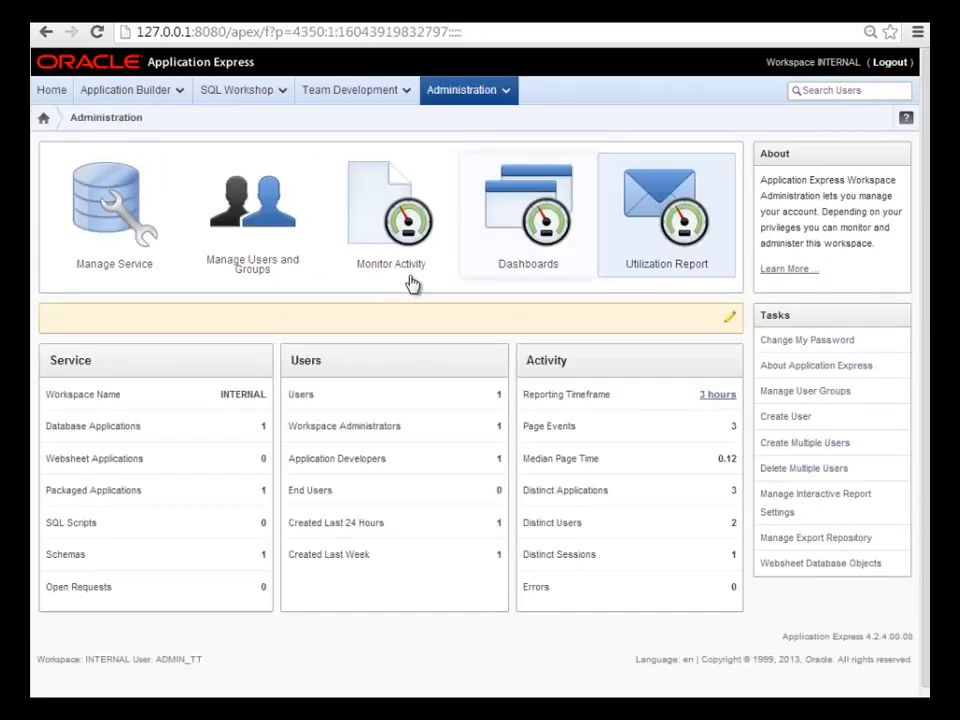
{"action": "mouse_move", "coordinate": [252, 200]}
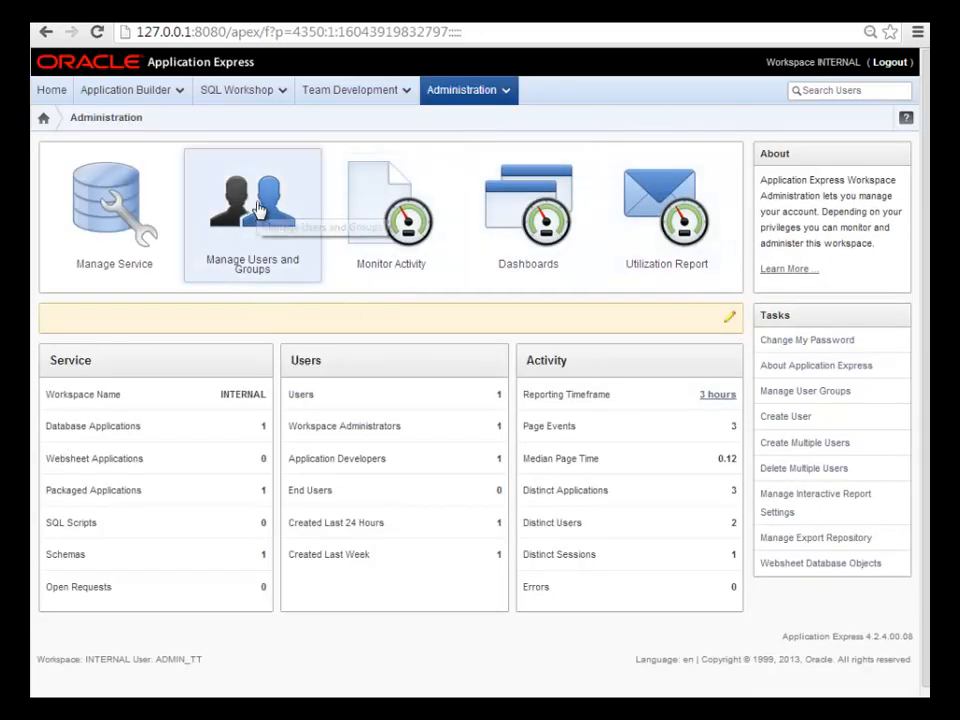
{"action": "left_click", "coordinate": [252, 200]}
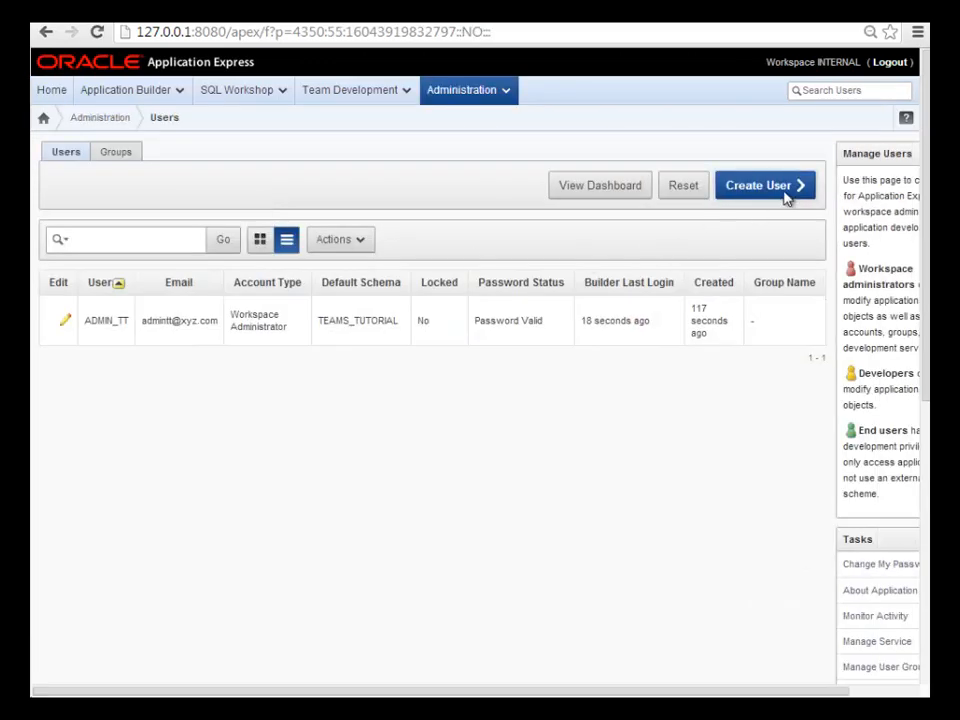
{"action": "left_click", "coordinate": [765, 185]}
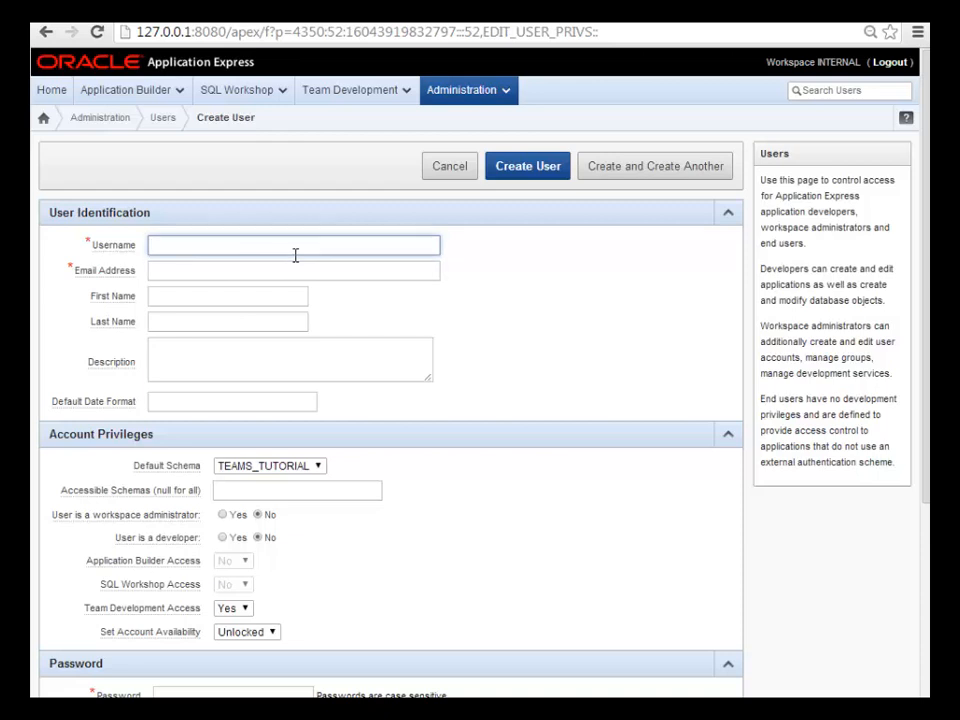
{"action": "type", "text": "devjan"}
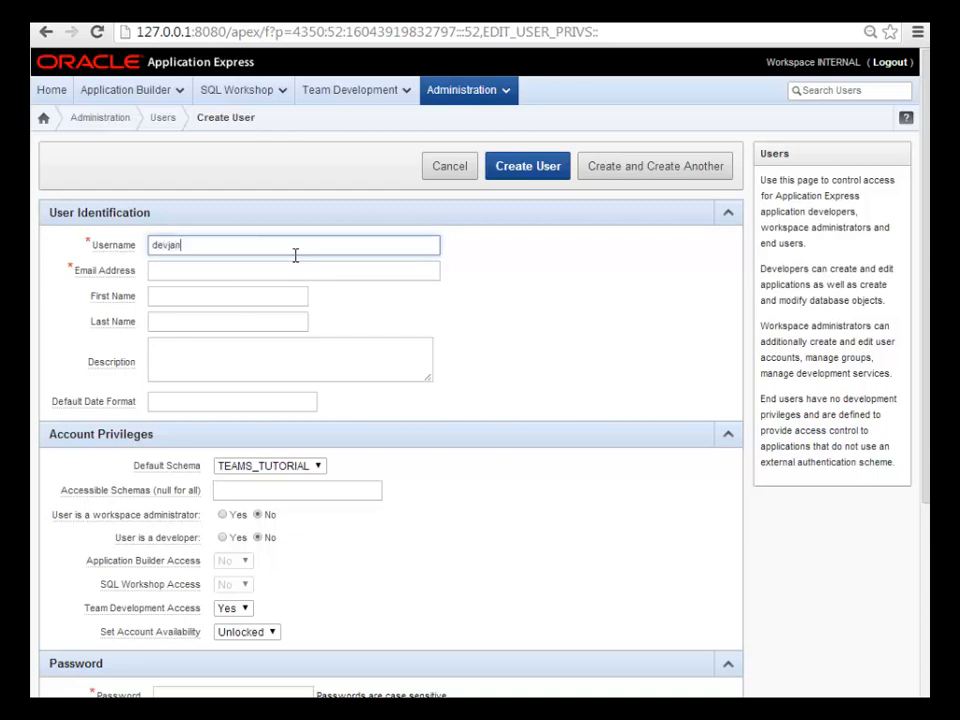
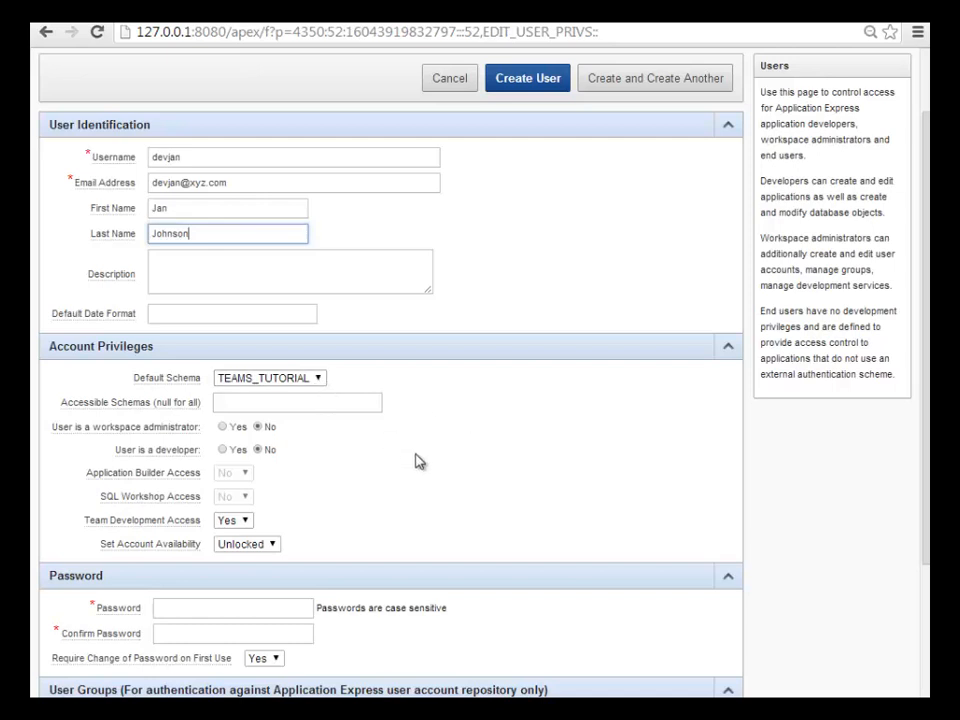
{"action": "mouse_move", "coordinate": [158, 458]}
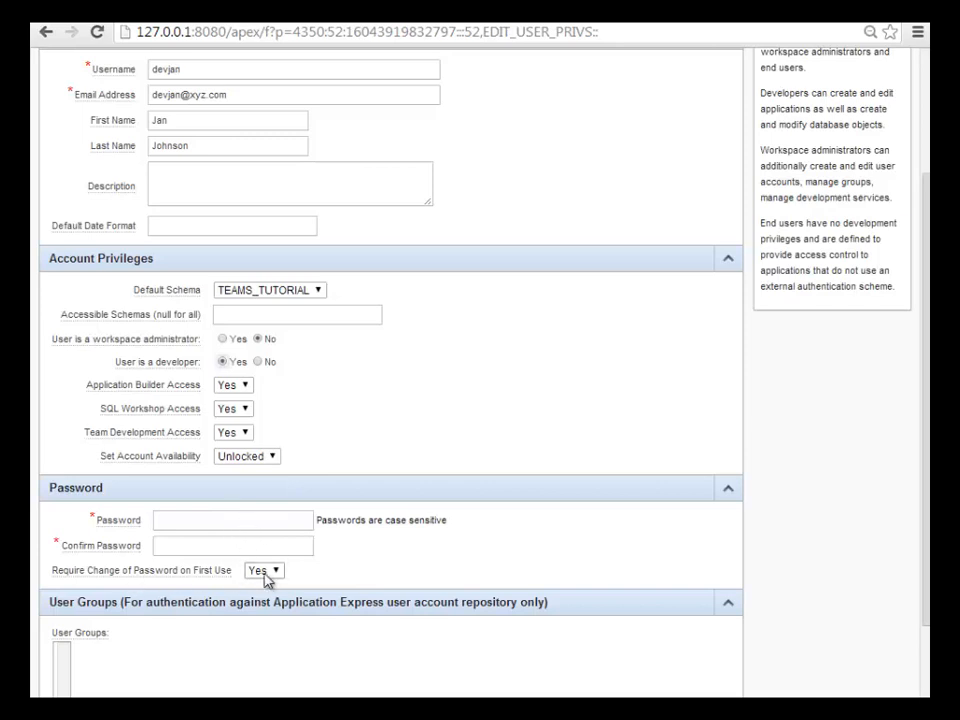
{"action": "left_click", "coordinate": [263, 570]}
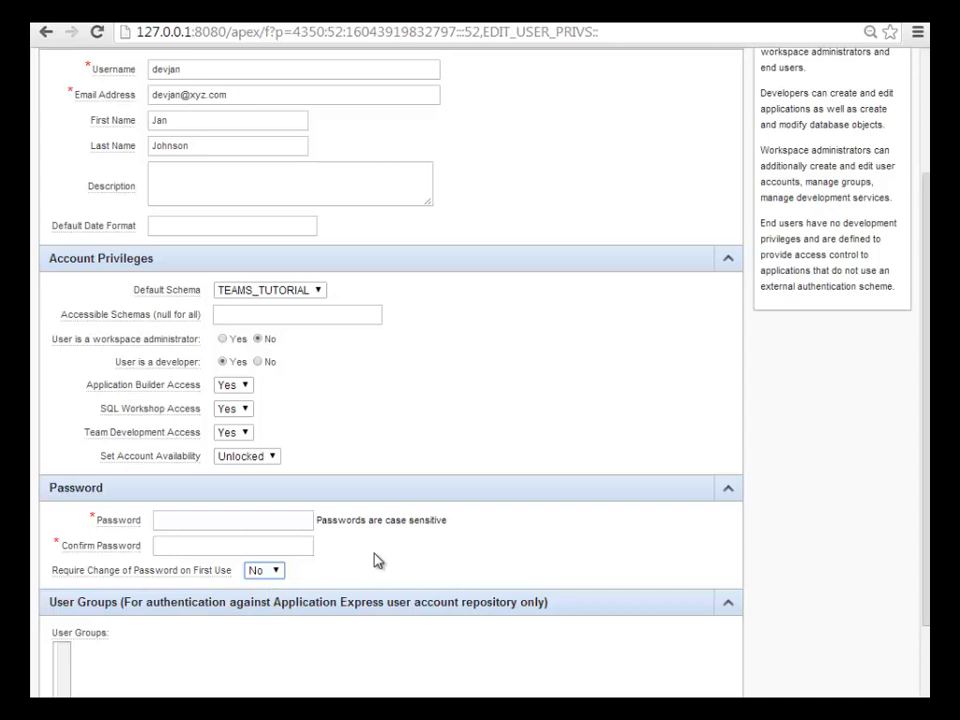
{"action": "left_click", "coordinate": [232, 519]}
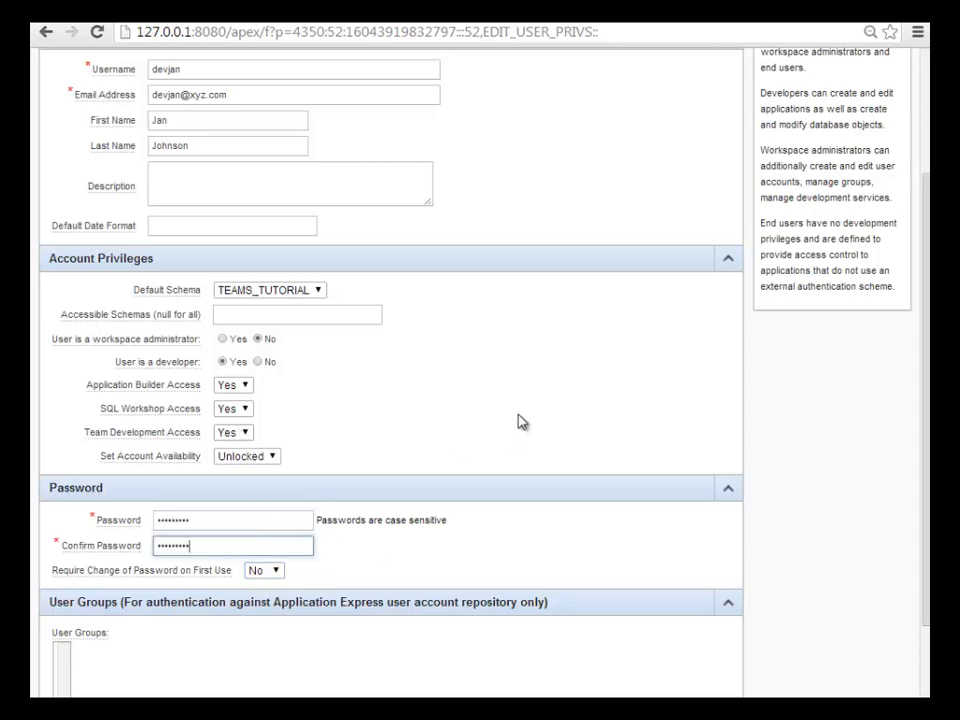
{"action": "scroll", "scroll_direction": "up", "scroll_amount": 3}
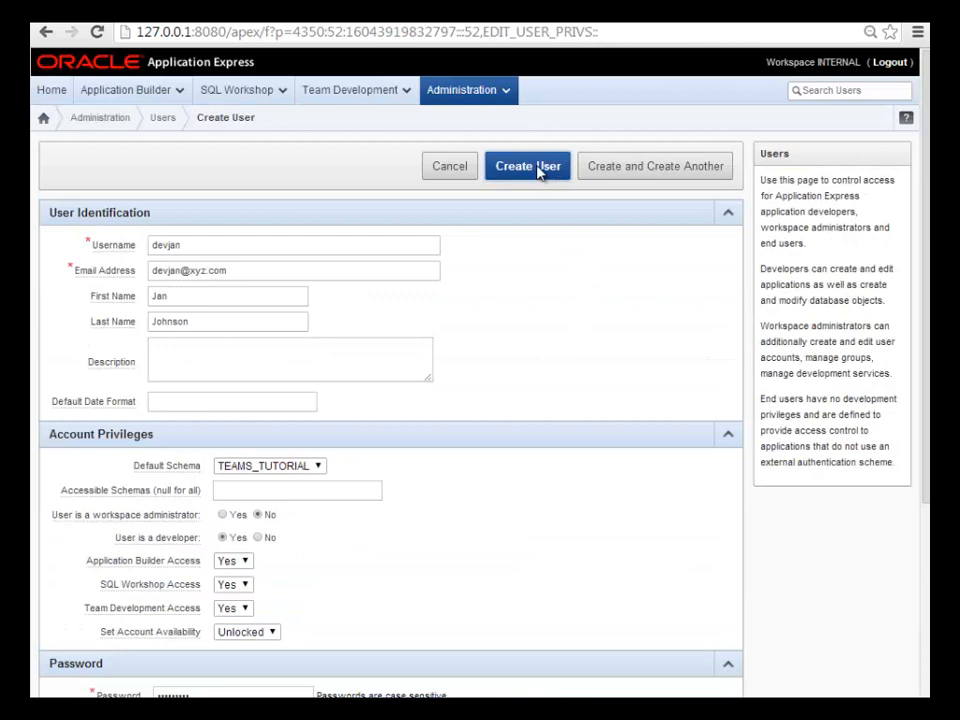
- Save the devjan developer account to the TEAMS_TUTORIAL users list
{"action": "left_click", "coordinate": [527, 165]}
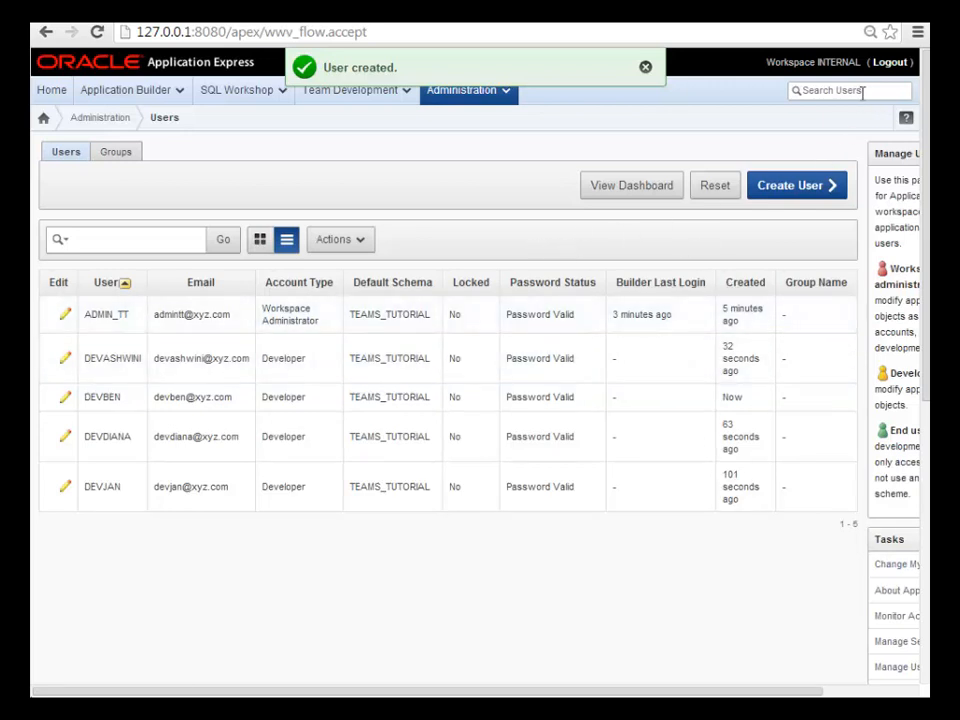
{"action": "mouse_move", "coordinate": [745, 247]}
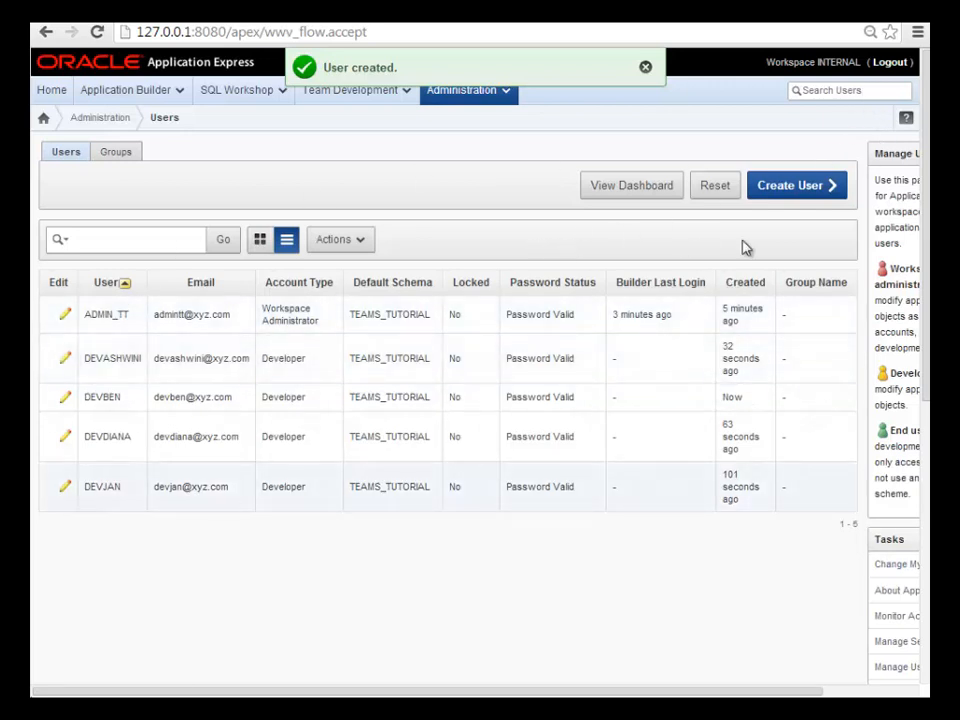
- Log out and log back in to teams_tutorial as developer devjan
{"action": "left_click", "coordinate": [890, 62]}
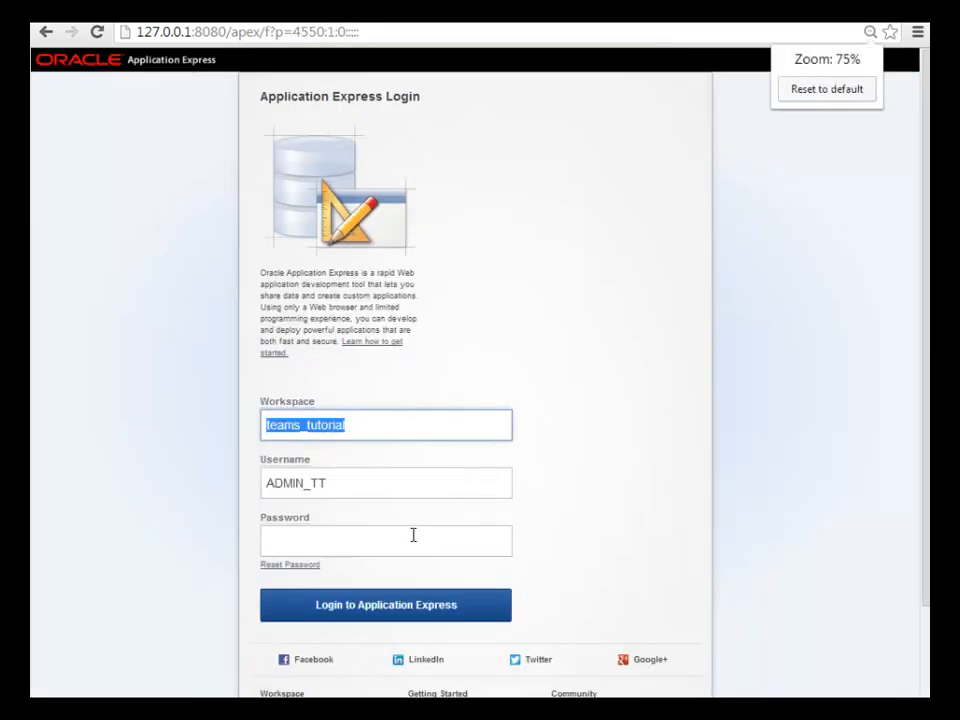
{"action": "type", "text": "devjan"}
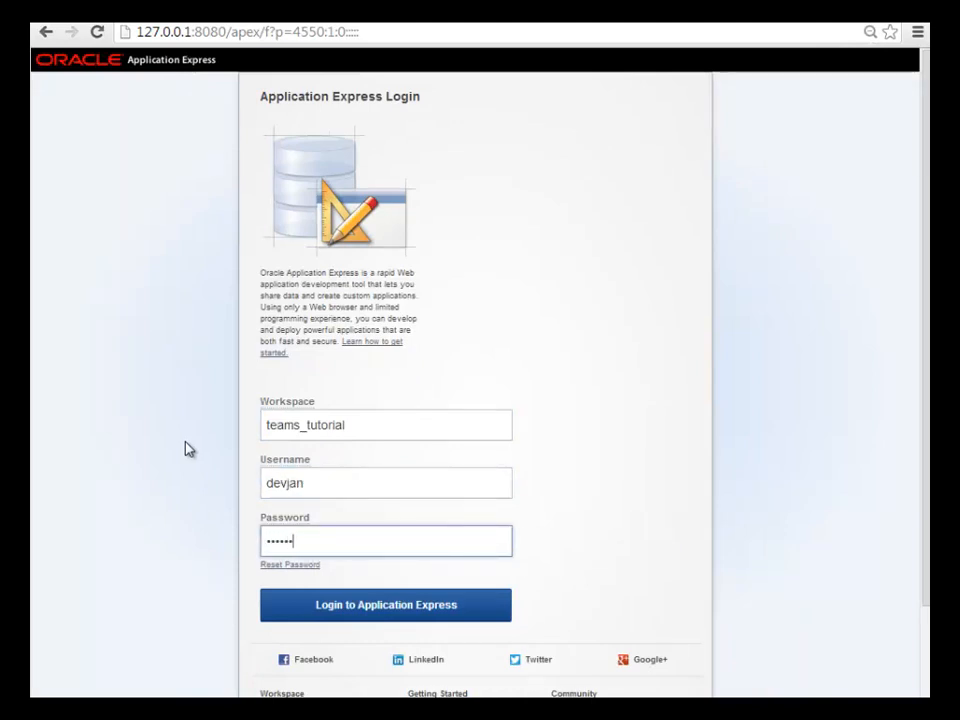
{"action": "left_click", "coordinate": [385, 604]}
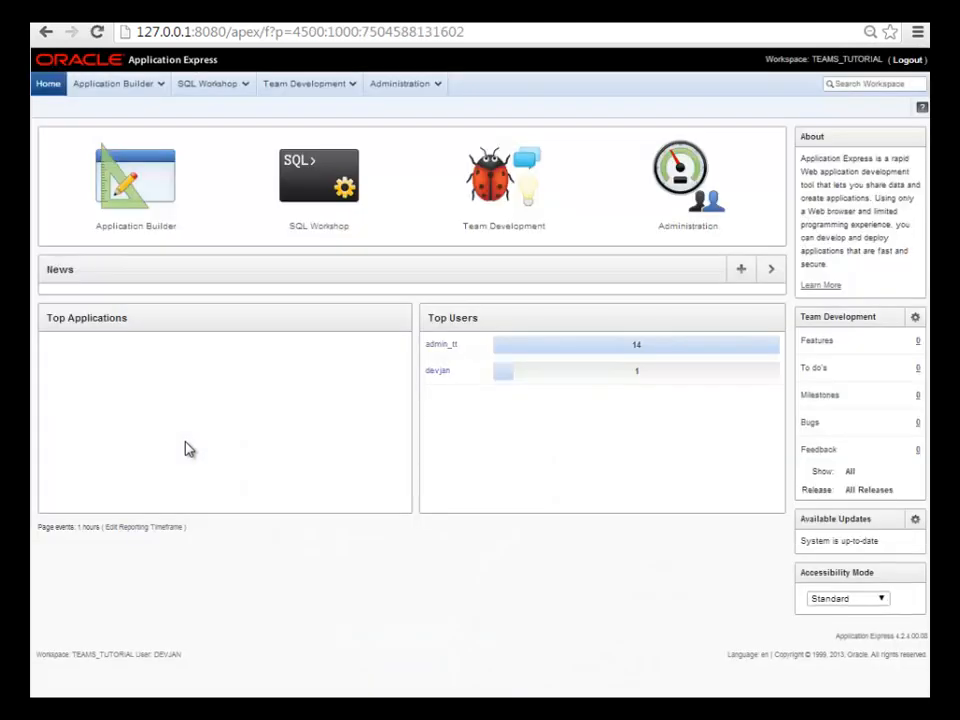